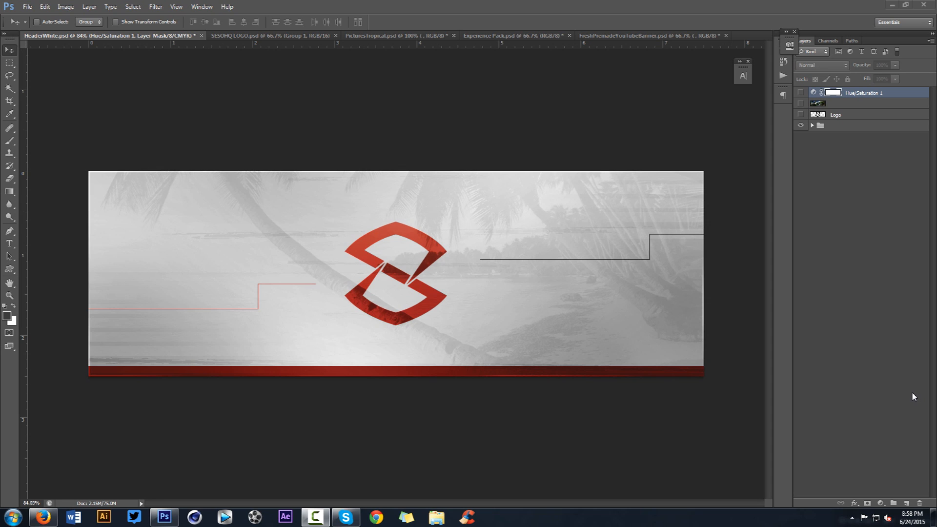
mouse_move(347, 182)
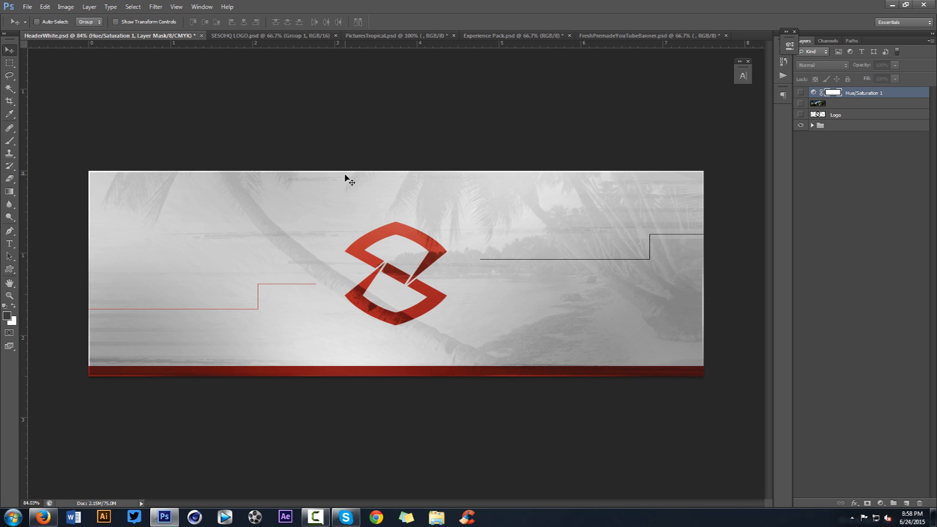
mouse_move(409, 257)
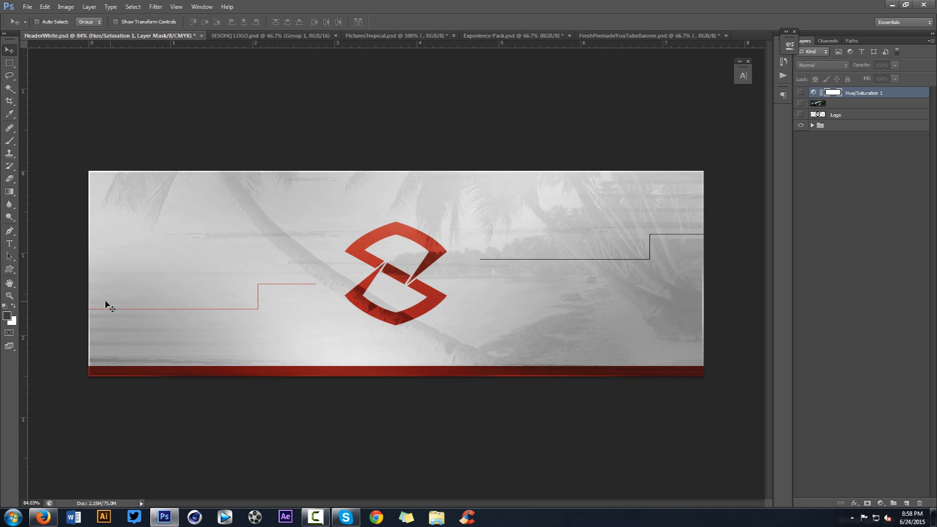
mouse_move(255, 279)
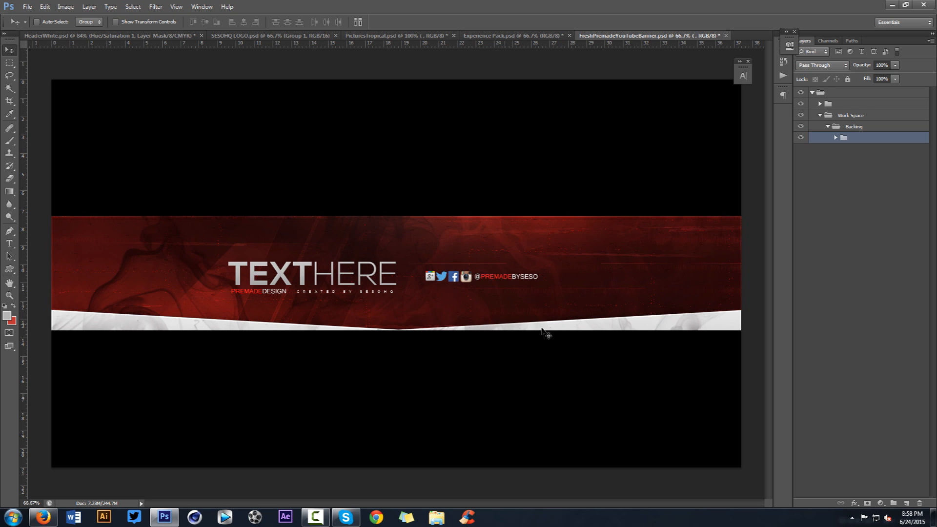
mouse_move(283, 340)
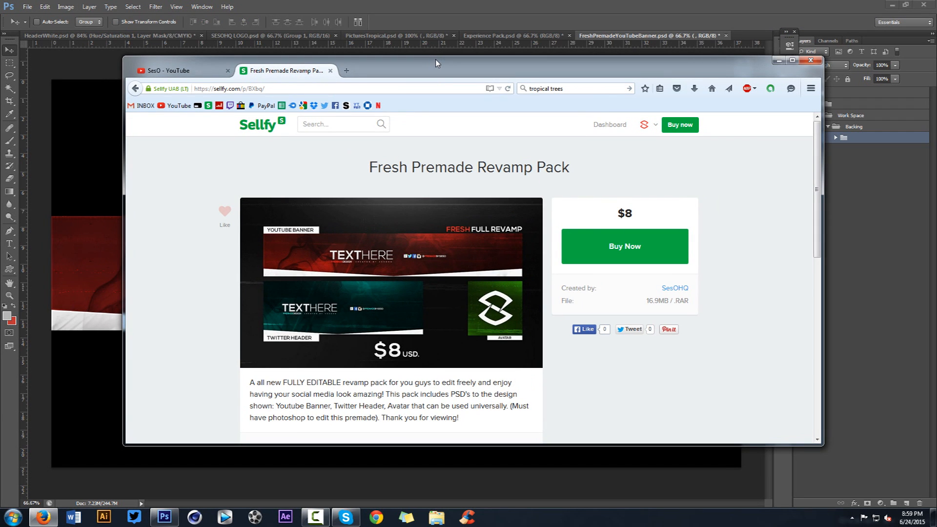
Leave the Sellfy product page and return to HeaderWhite.psd in Photoshop
left_click(809, 60)
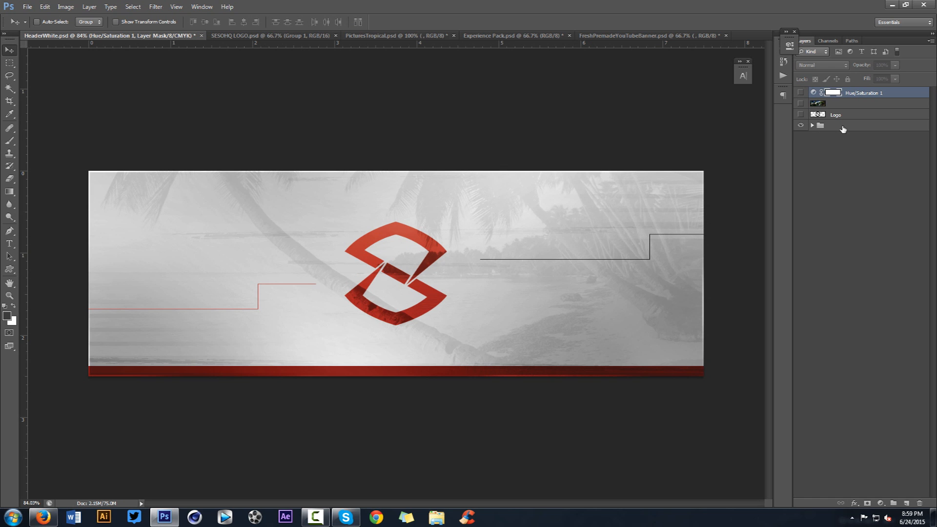
Hide the header group and fill a new layer with light grey #e8e8e8
left_click(800, 125)
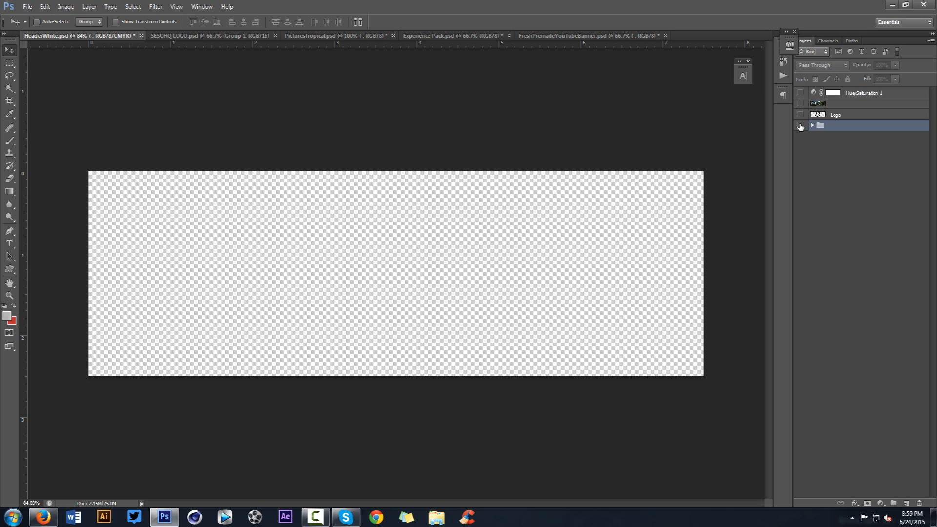
left_click(805, 125)
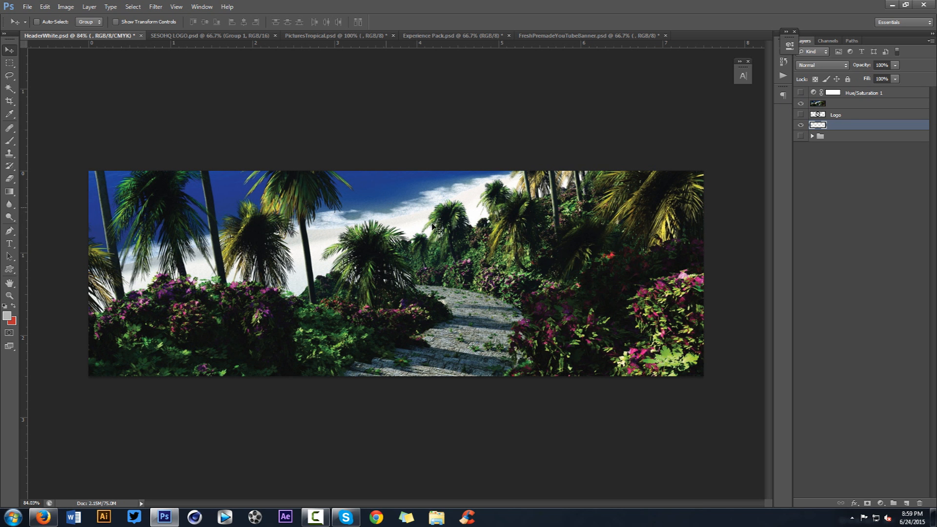
mouse_move(634, 140)
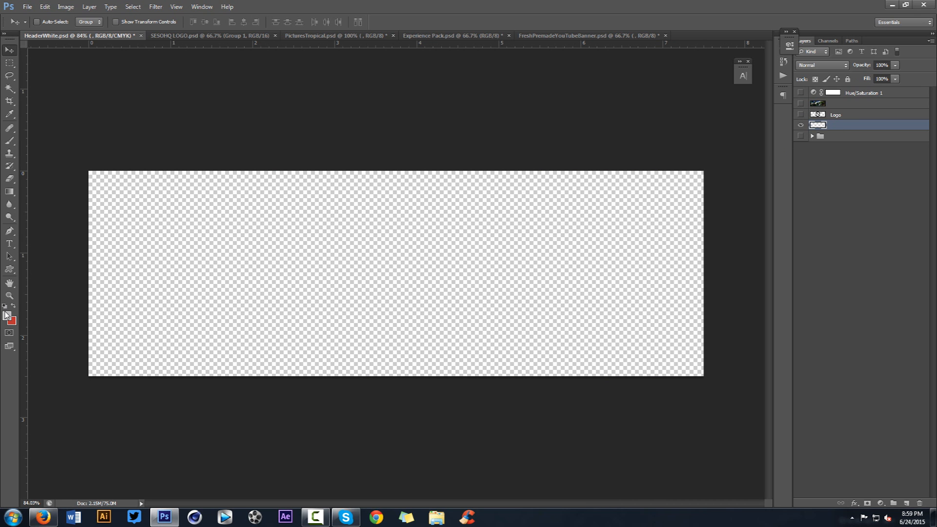
left_click(6, 318)
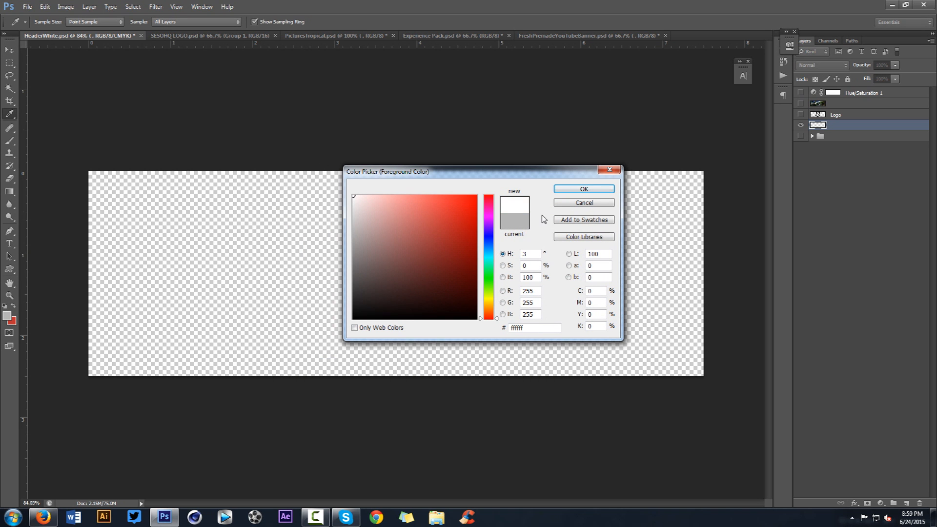
left_click(351, 199)
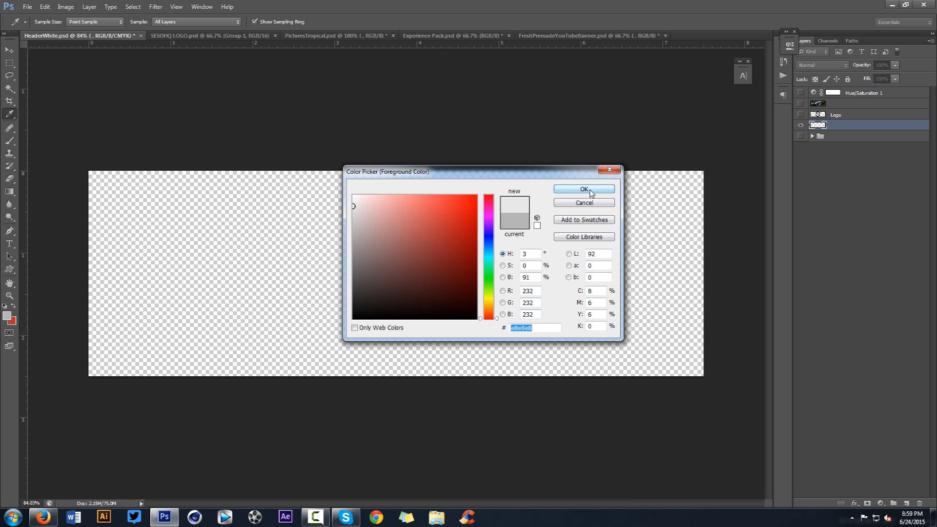
left_click(584, 190)
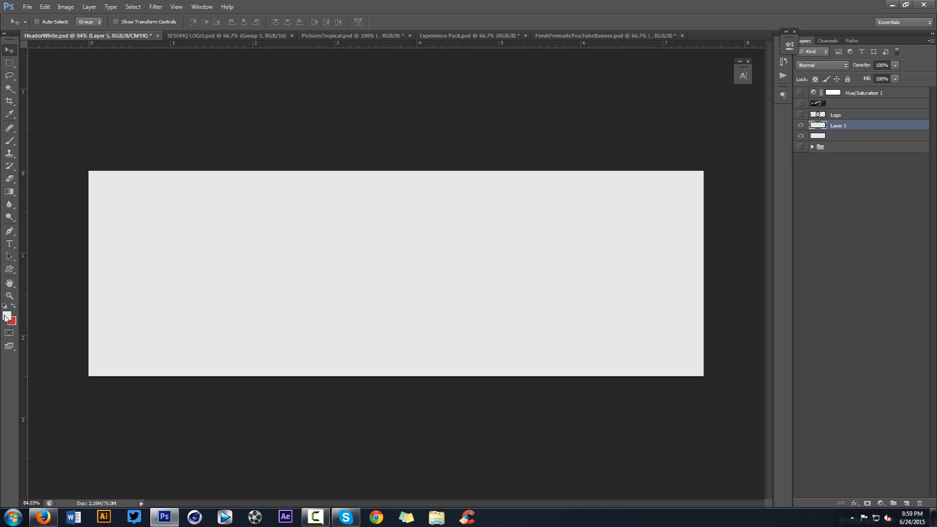
Brush soft white highlights over the lower-left of the grey background with a large round brush
left_click(6, 318)
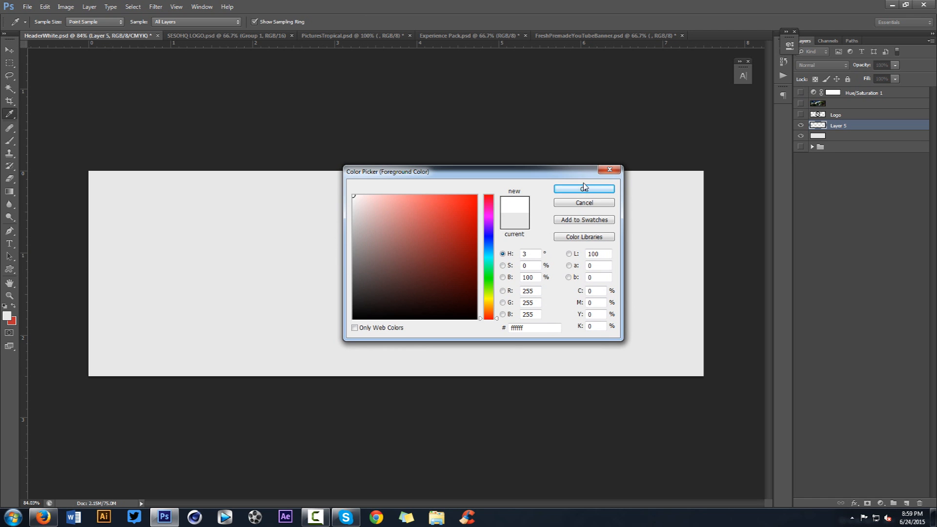
left_click(584, 189)
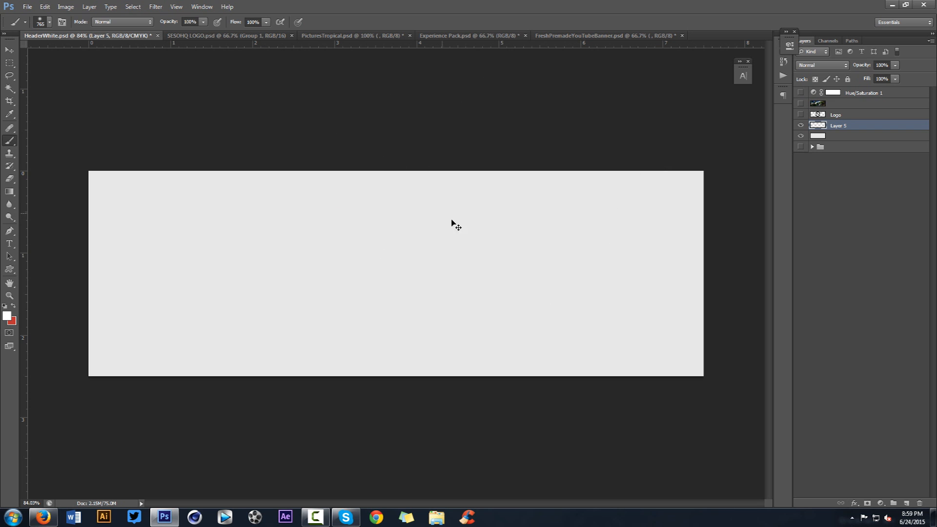
left_click(454, 242)
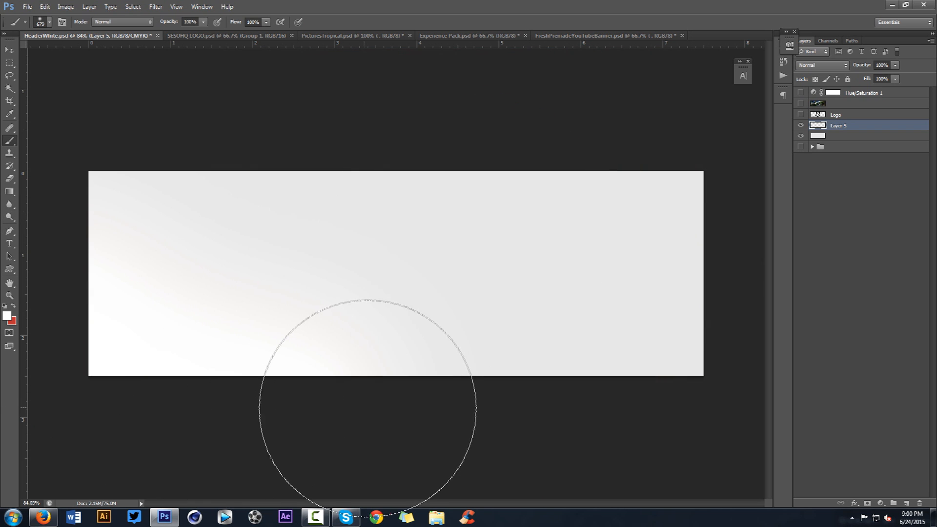
mouse_move(373, 146)
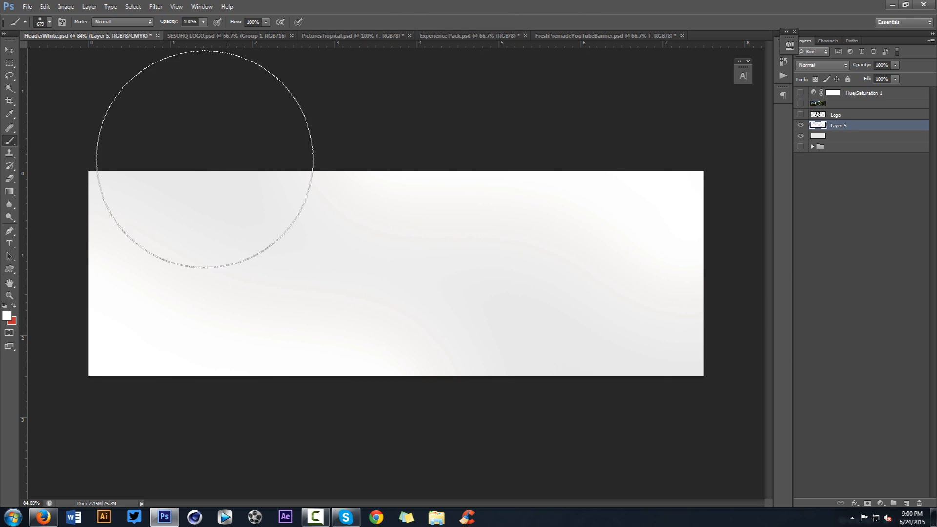
mouse_move(687, 144)
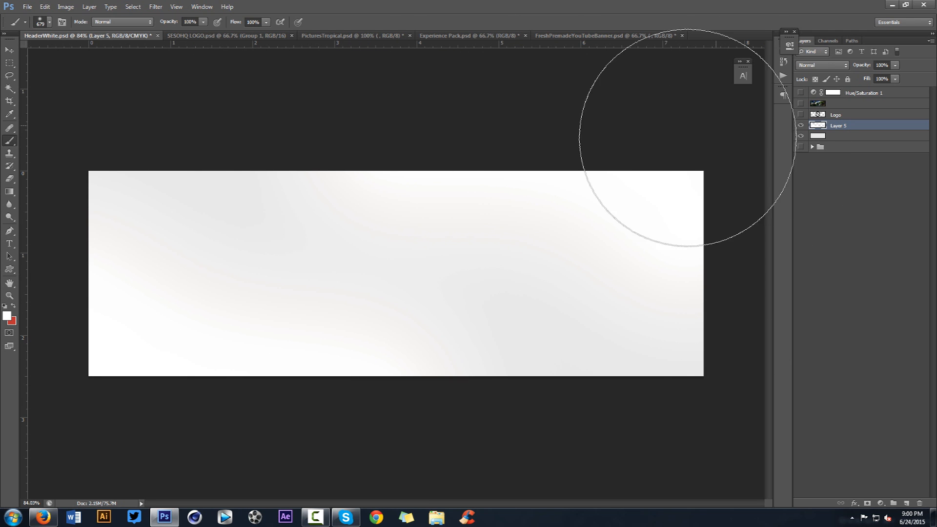
mouse_move(676, 145)
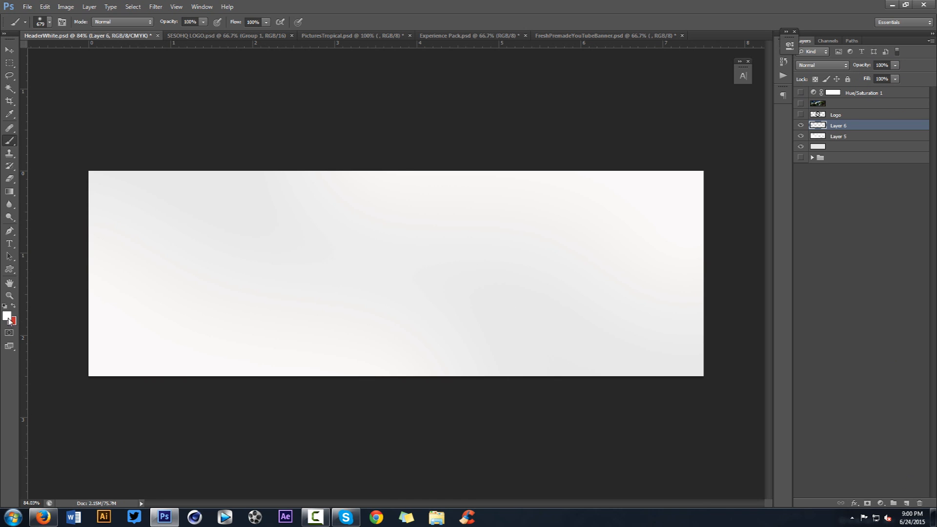
Brush grey #8e8e8e around the top, left and right edges and set the layer to 90% opacity
left_click(6, 317)
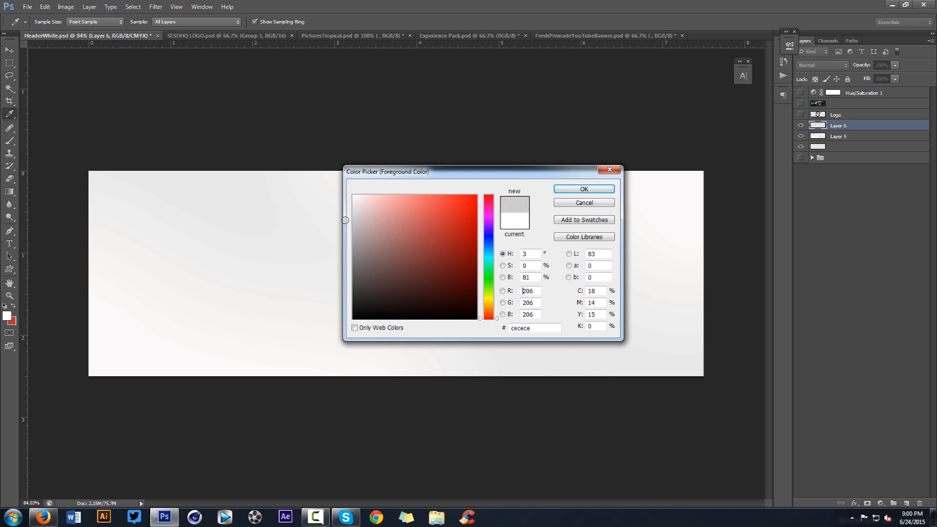
left_click(428, 215)
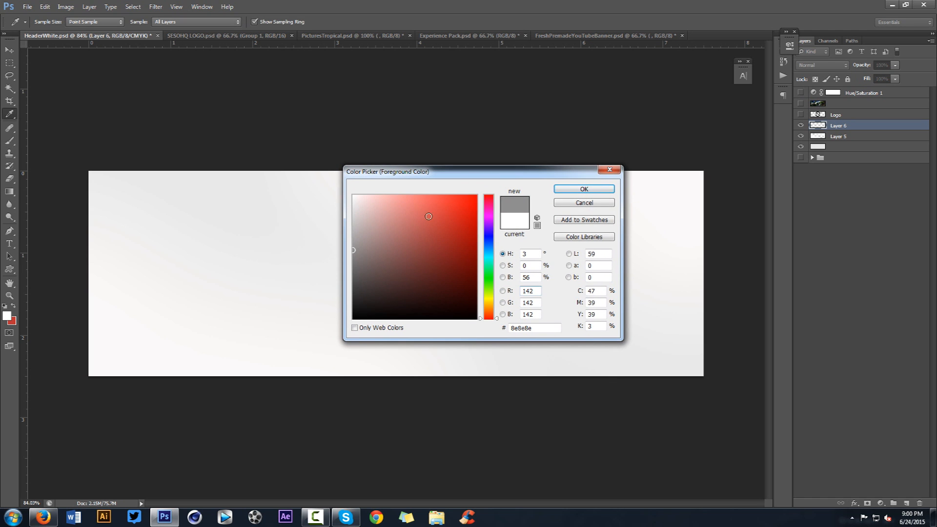
left_click(584, 190)
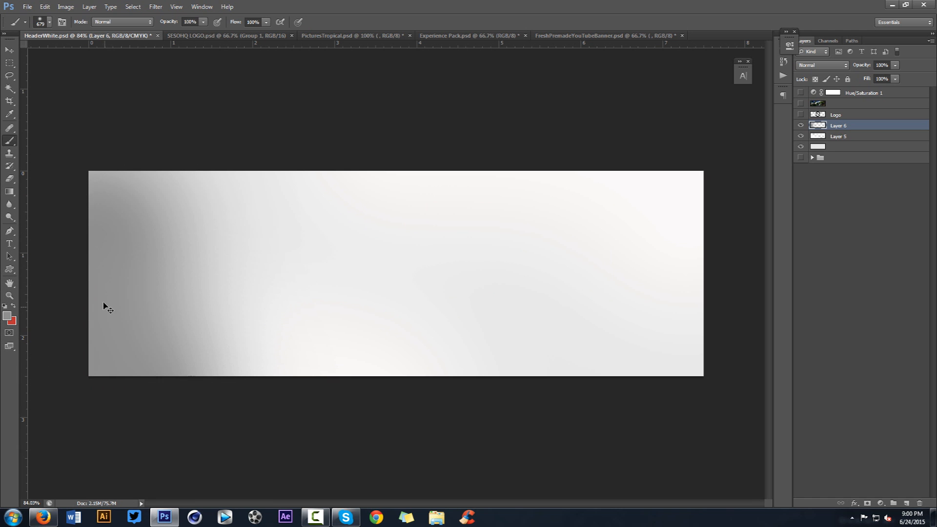
mouse_move(558, 88)
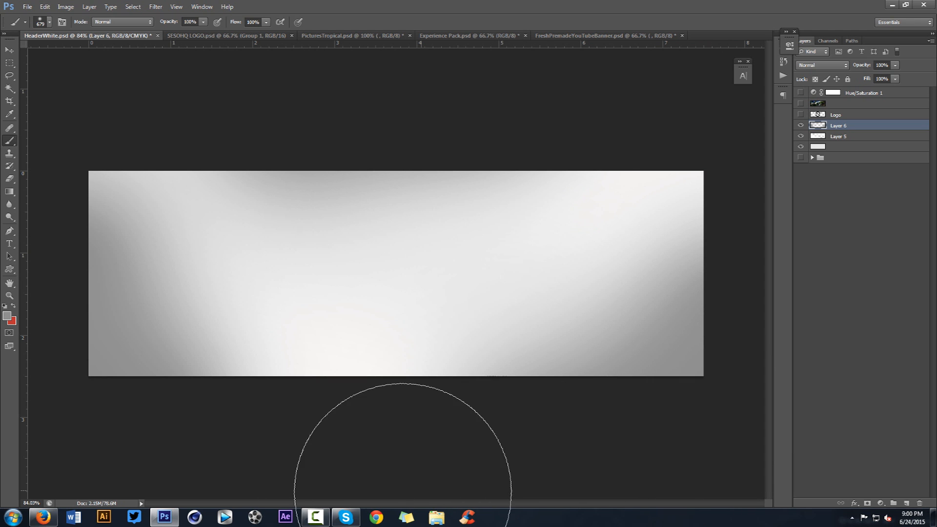
mouse_move(611, 293)
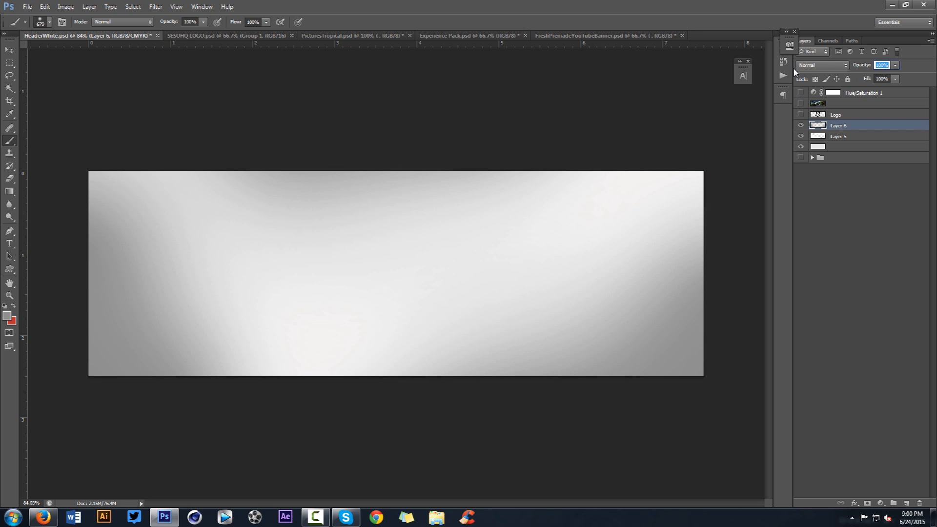
type("90")
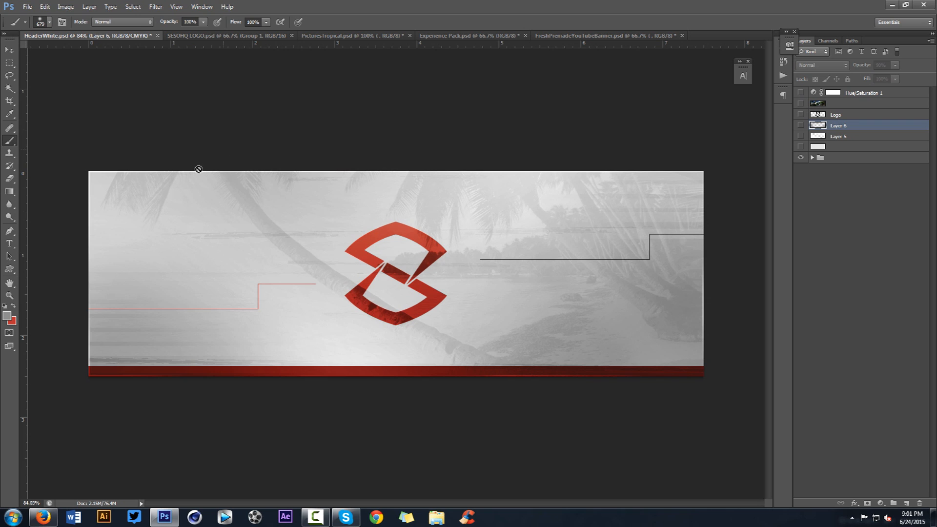
mouse_move(302, 259)
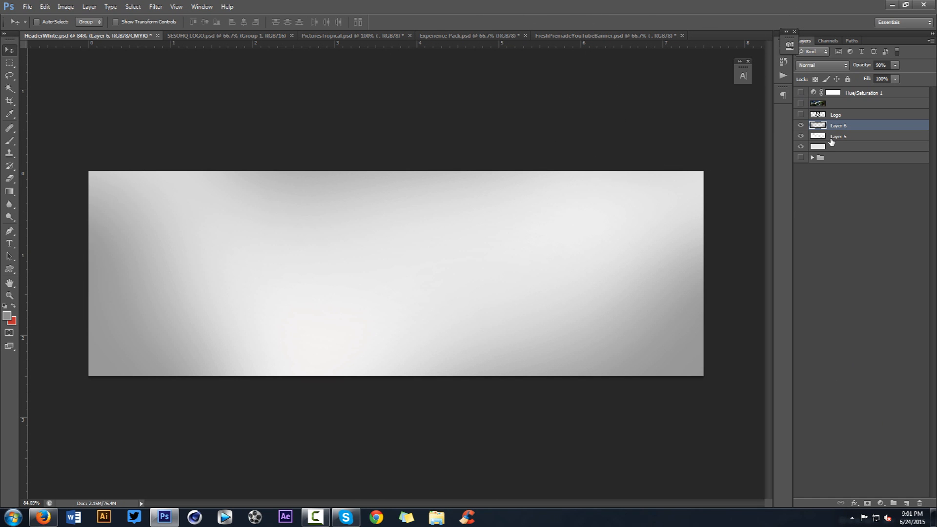
Group the background layers as BG and fill a thin bottom strip red on a new layer
left_click(843, 147)
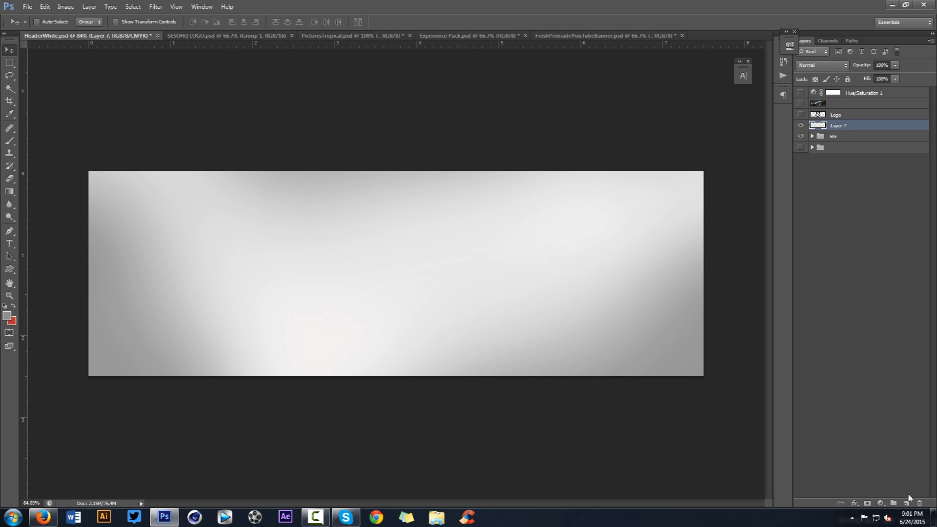
mouse_move(146, 205)
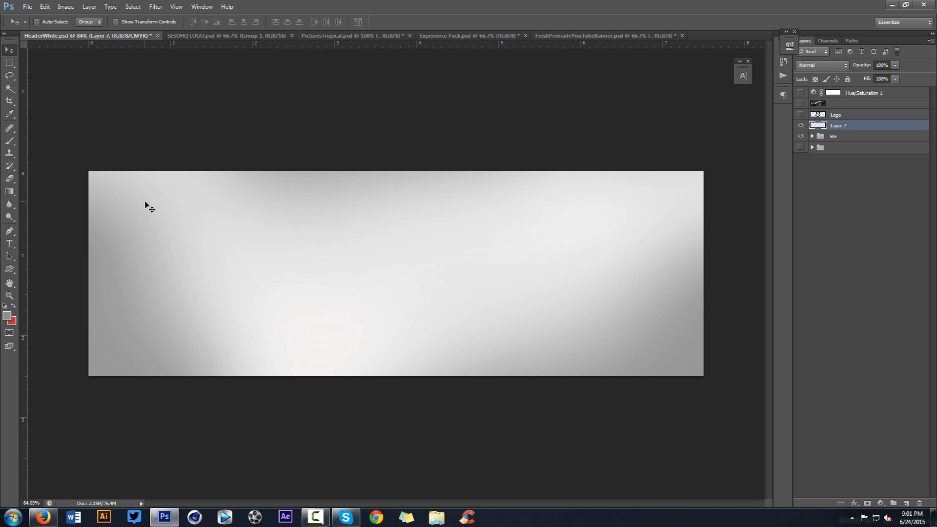
left_click(8, 63)
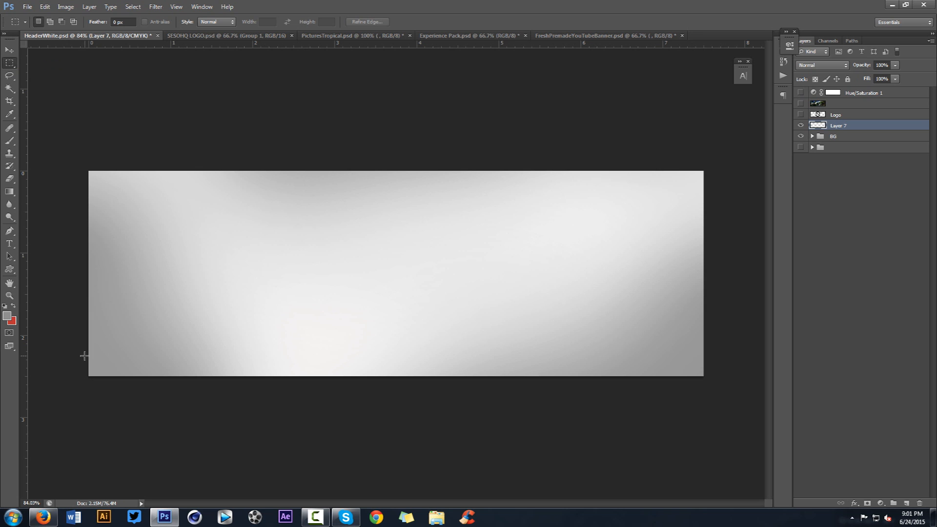
left_click_drag(89, 358, 701, 375)
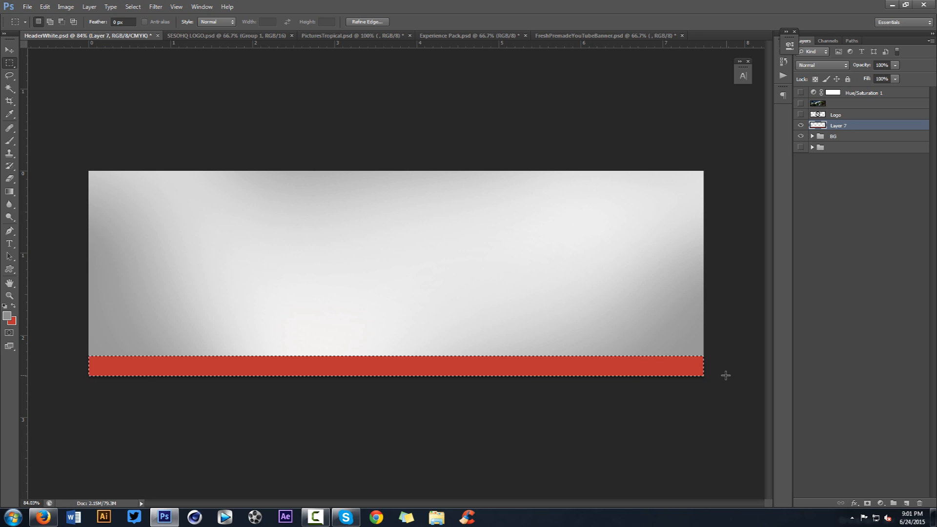
mouse_move(428, 317)
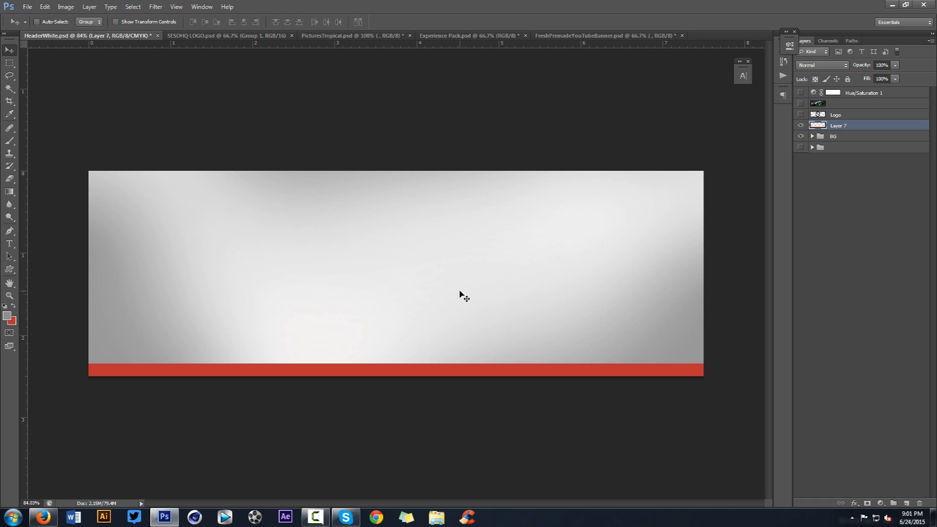
Scale the Logo layer to about 54%, centre it above the red strip, and add a red Color Overlay
left_click(800, 115)
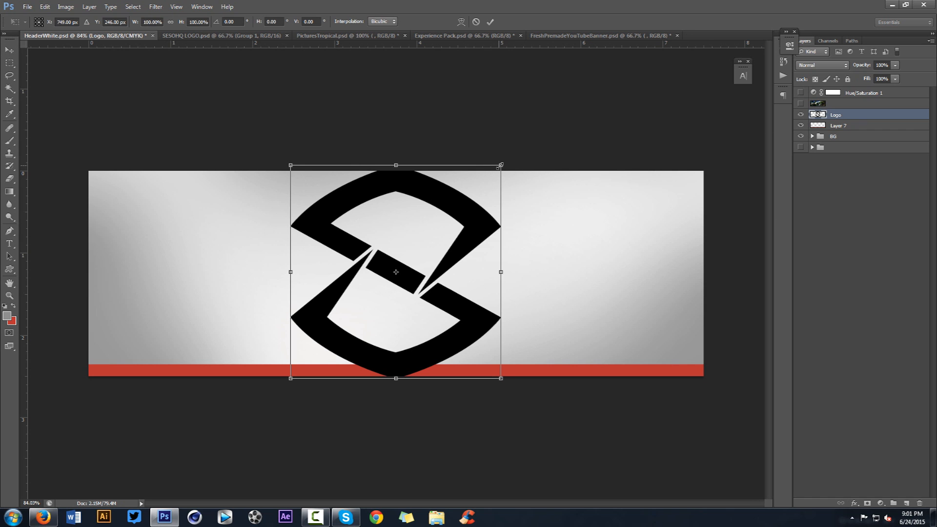
left_click_drag(500, 165, 403, 261)
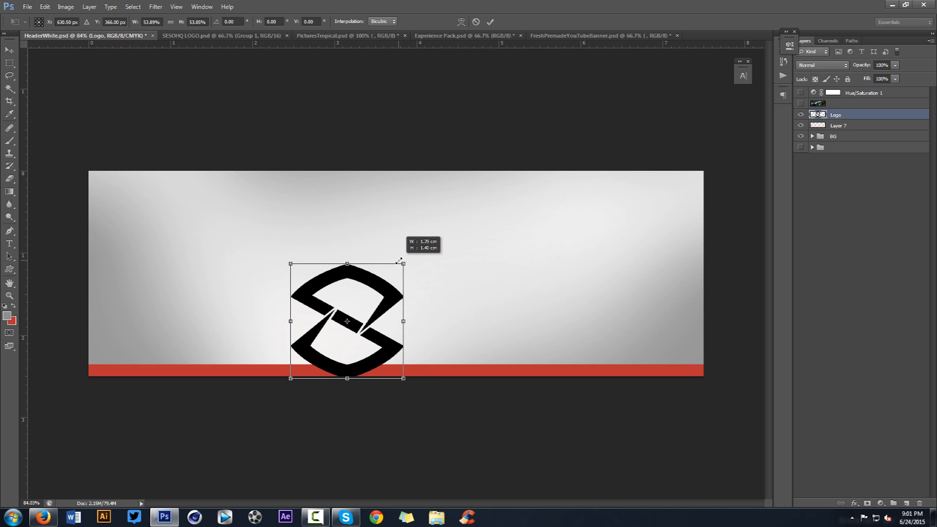
left_click_drag(346, 321, 401, 283)
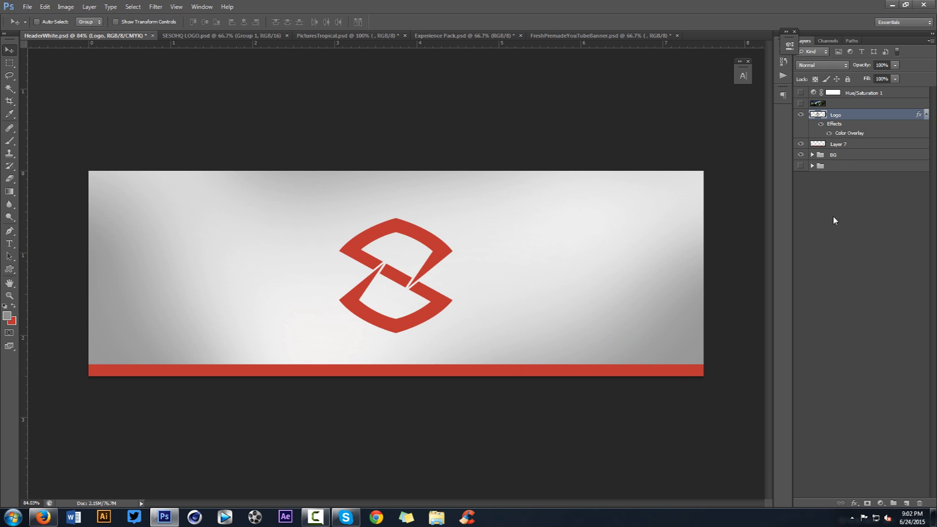
Rasterize the Logo's layer style and set Layer 7's blend mode to Linear Burn
right_click(835, 115)
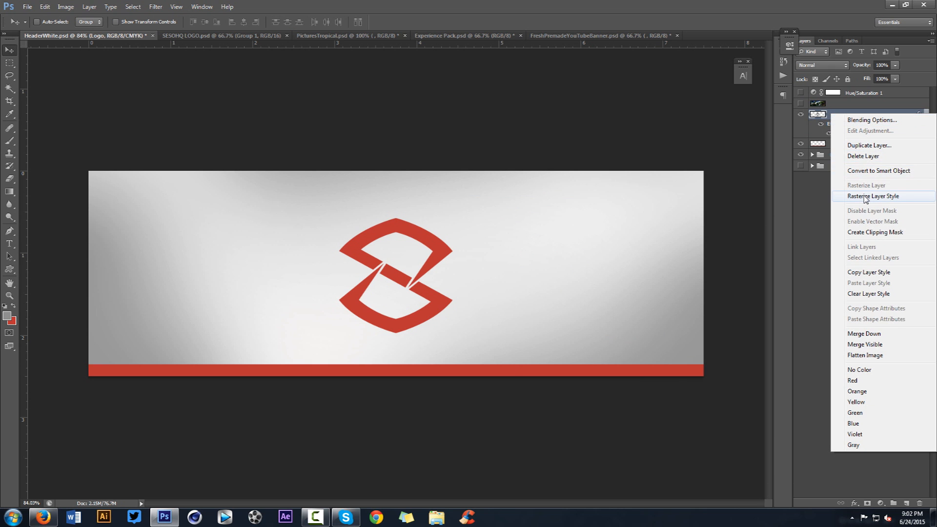
left_click(872, 196)
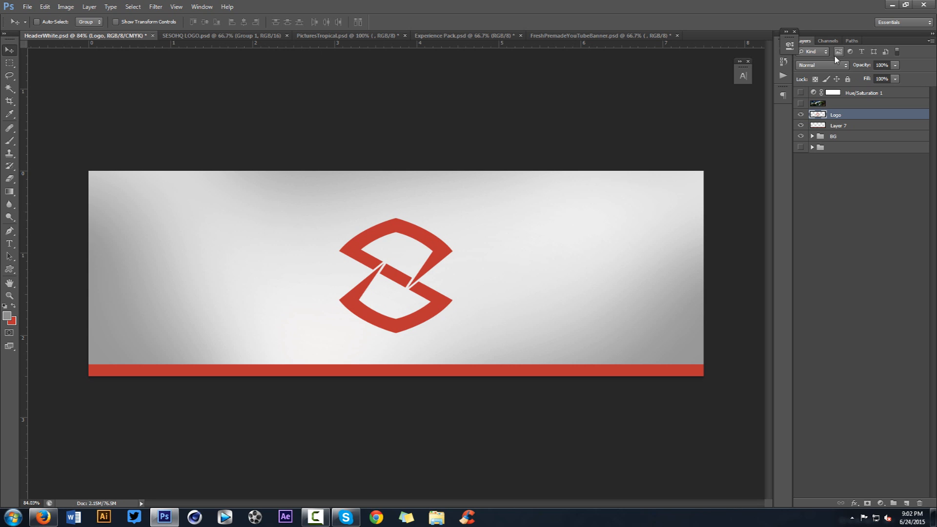
left_click(844, 64)
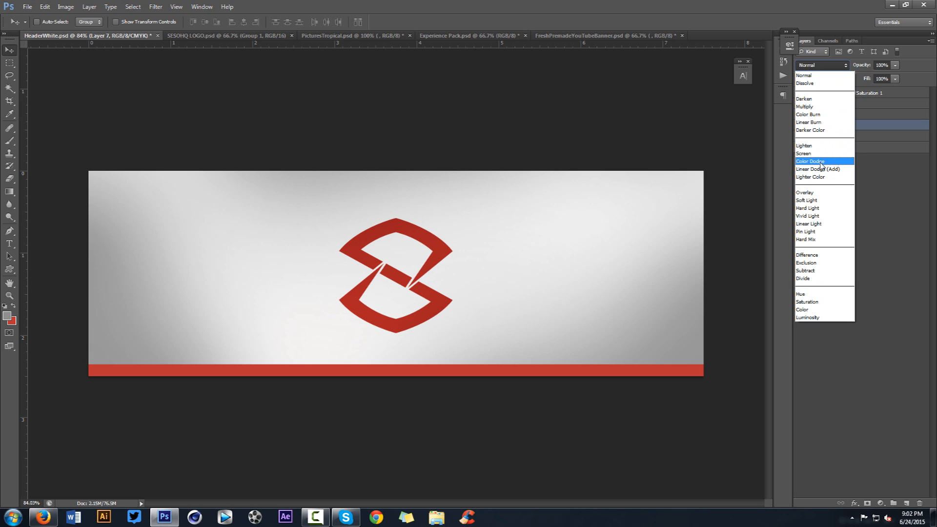
left_click(808, 122)
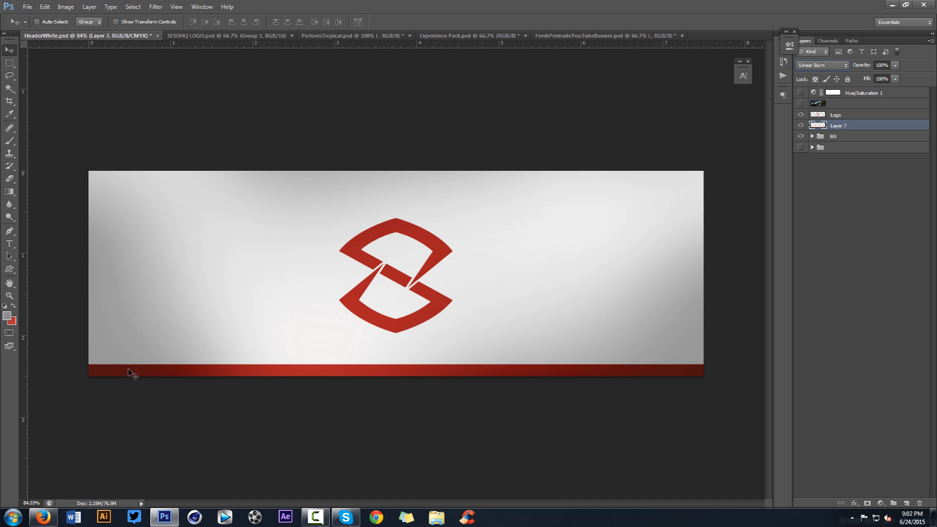
mouse_move(183, 377)
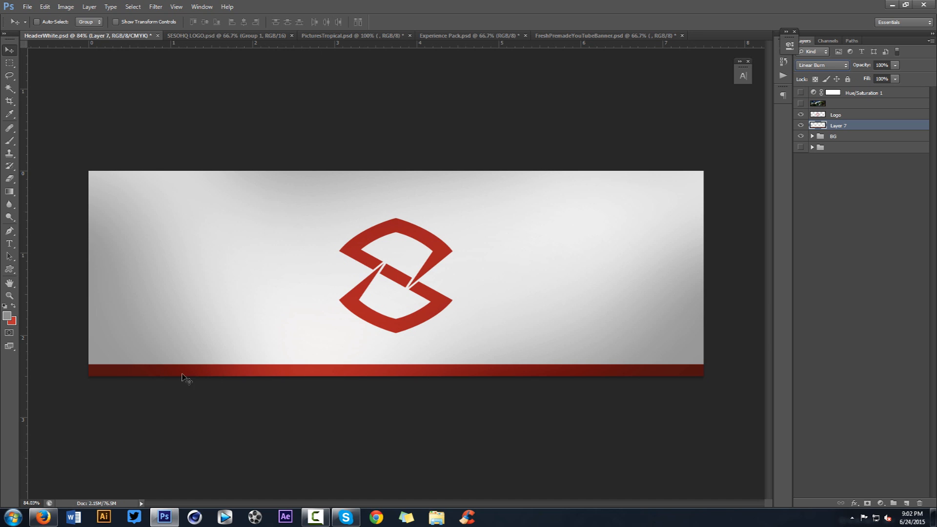
mouse_move(322, 263)
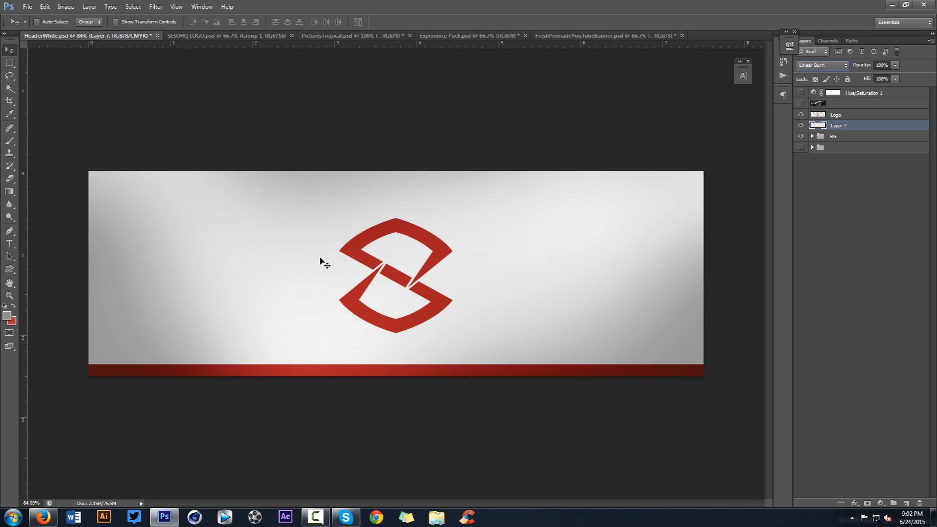
mouse_move(339, 368)
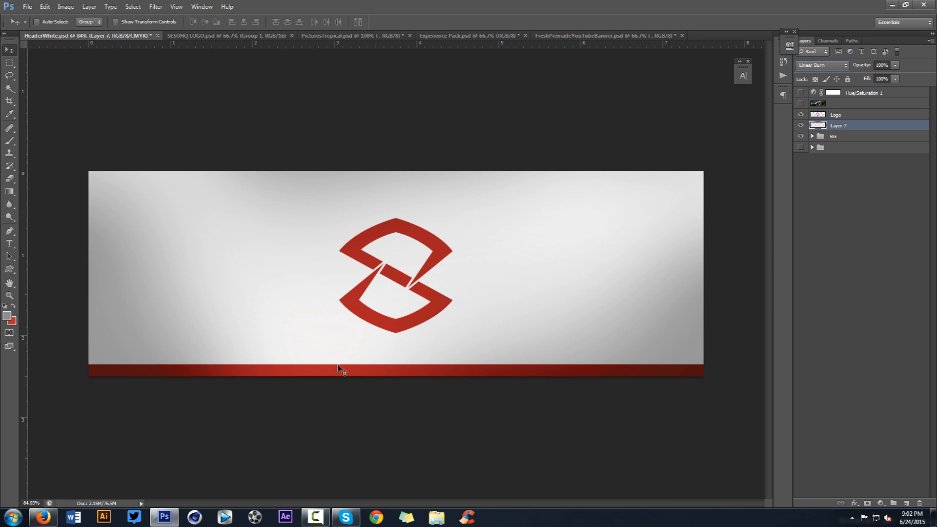
mouse_move(340, 358)
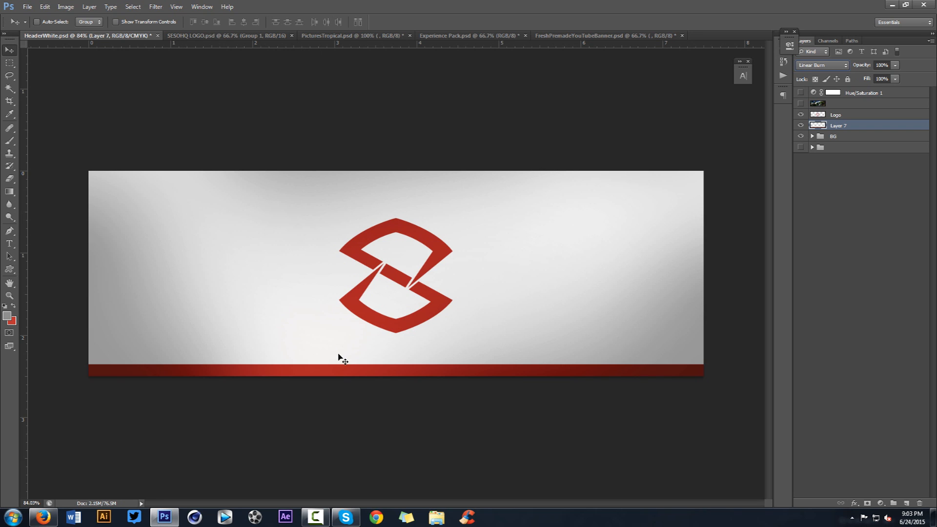
mouse_move(420, 246)
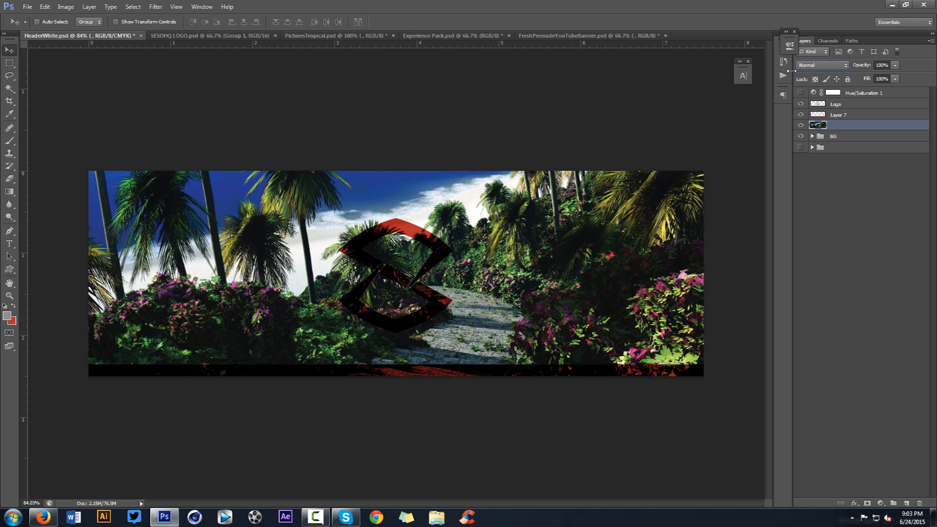
mouse_move(219, 5)
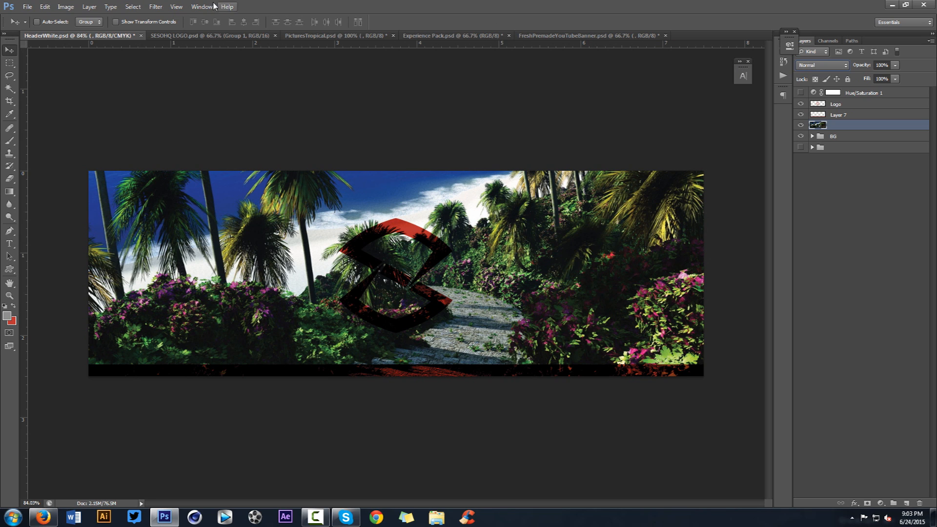
Launch Filter > Topaz Labs > Topaz DeNoise 5 on the tropical photo layer
left_click(155, 7)
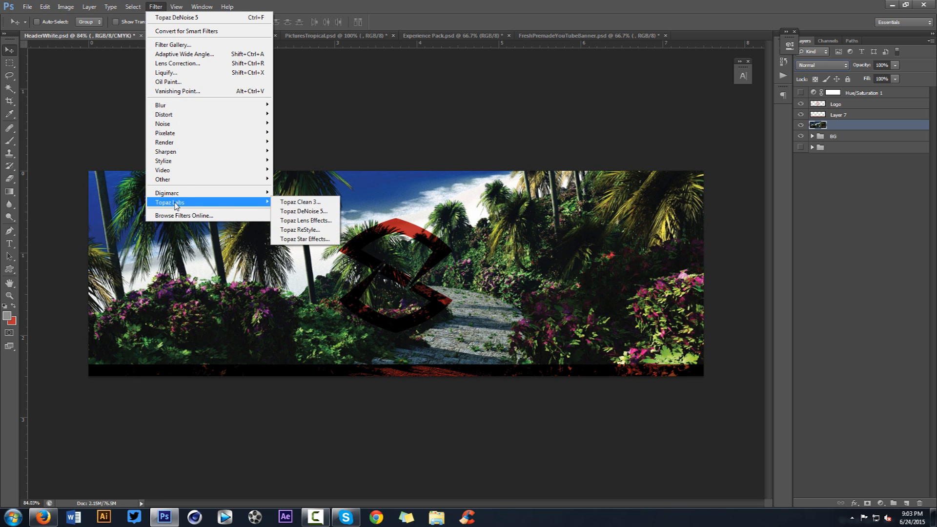
mouse_move(306, 211)
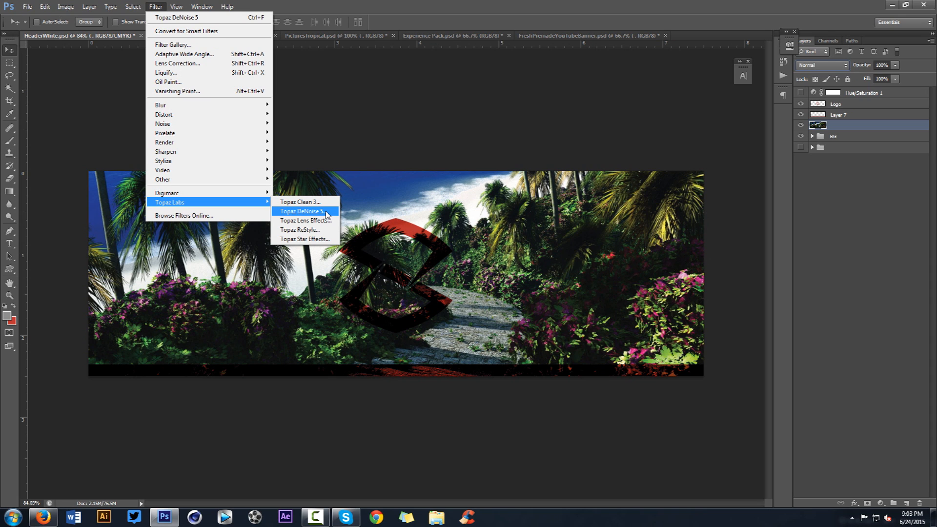
left_click(304, 211)
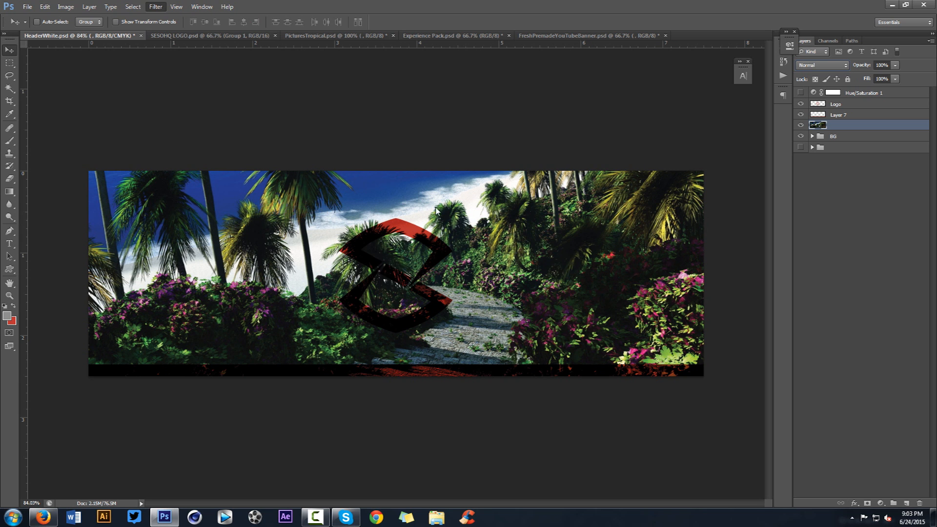
left_click(156, 7)
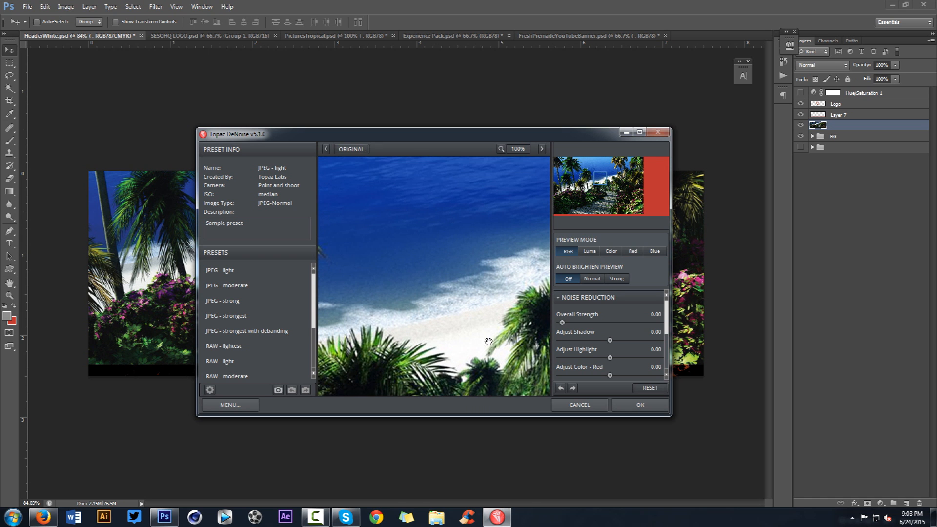
Set a low Overall Strength and apply the noise reduction with OK
left_click_drag(562, 322, 574, 322)
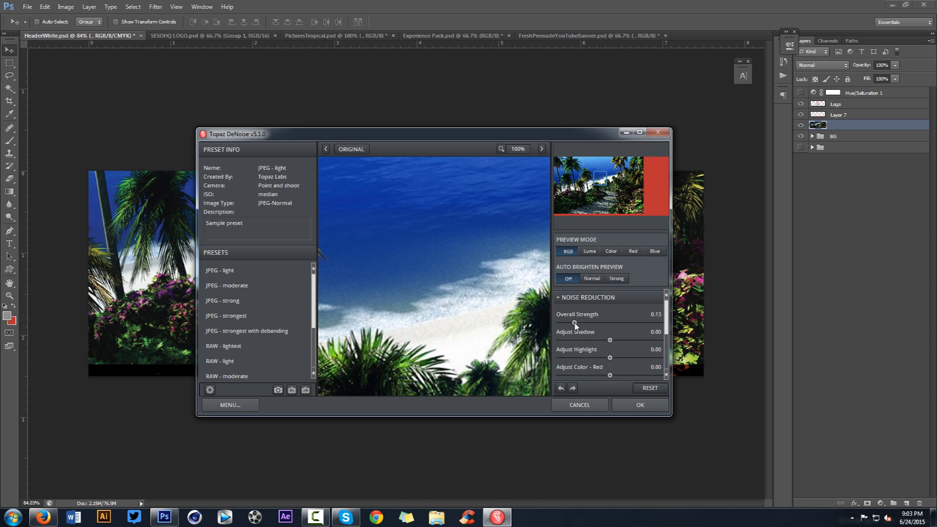
left_click_drag(574, 323, 560, 323)
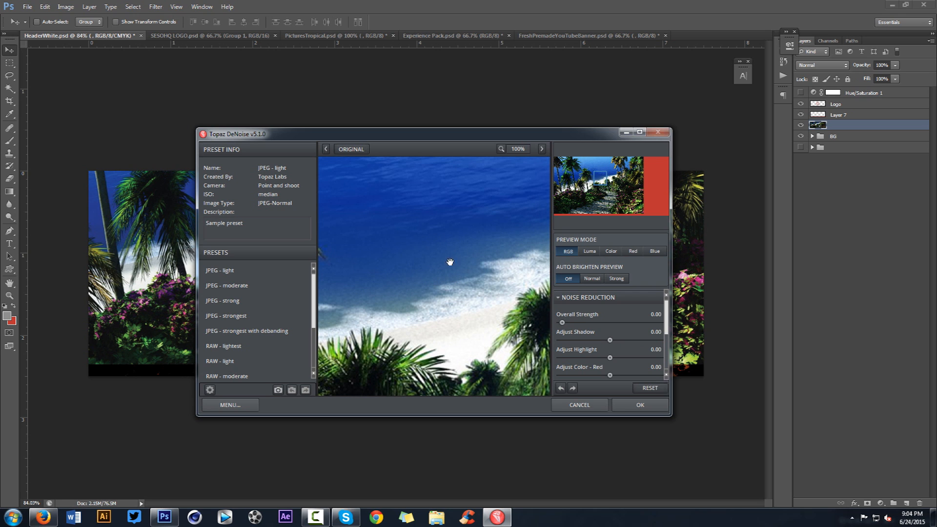
left_click_drag(560, 322, 588, 322)
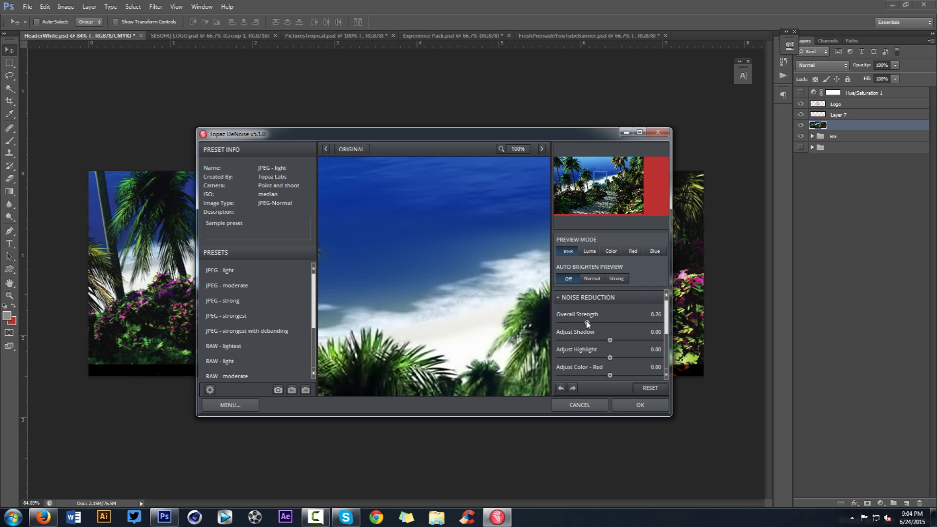
left_click_drag(591, 322, 576, 322)
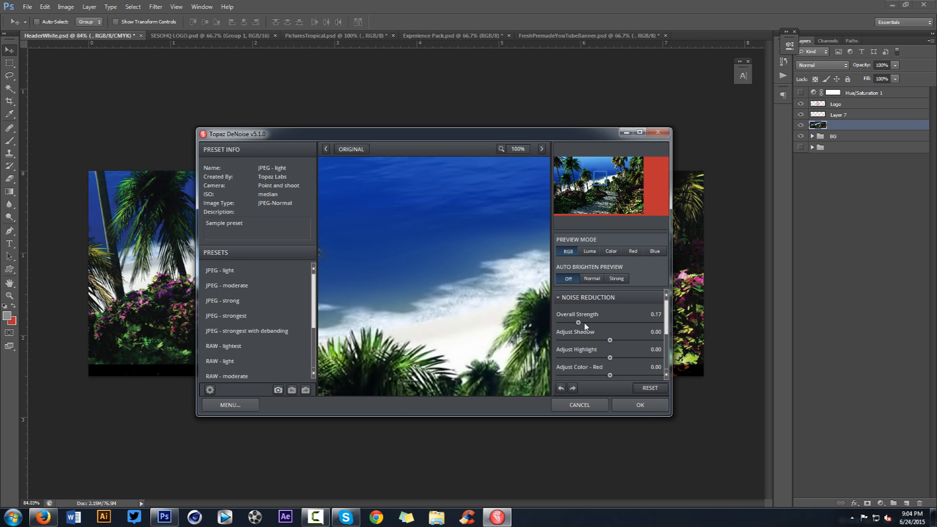
left_click(639, 404)
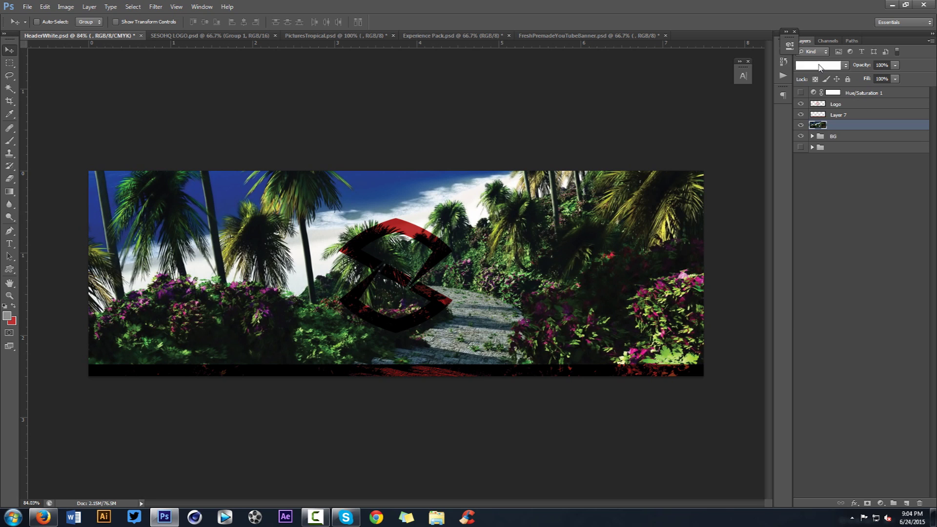
Set the photo layer to Luminosity blend mode at 10% opacity
left_click(822, 64)
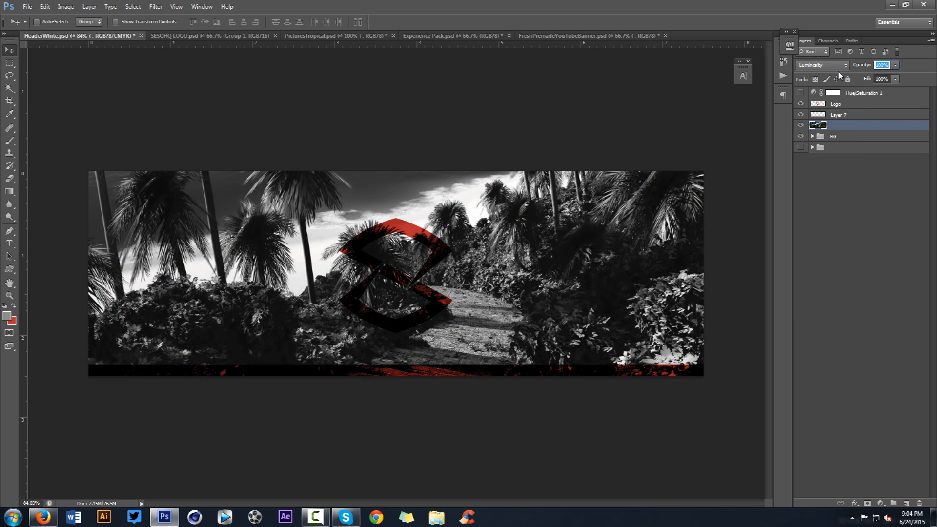
type("5")
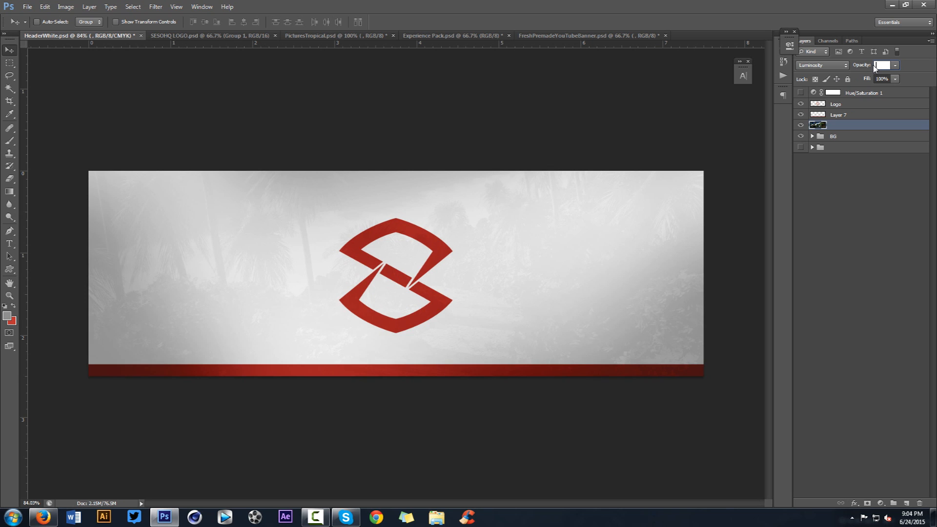
left_click(881, 66)
type("10")
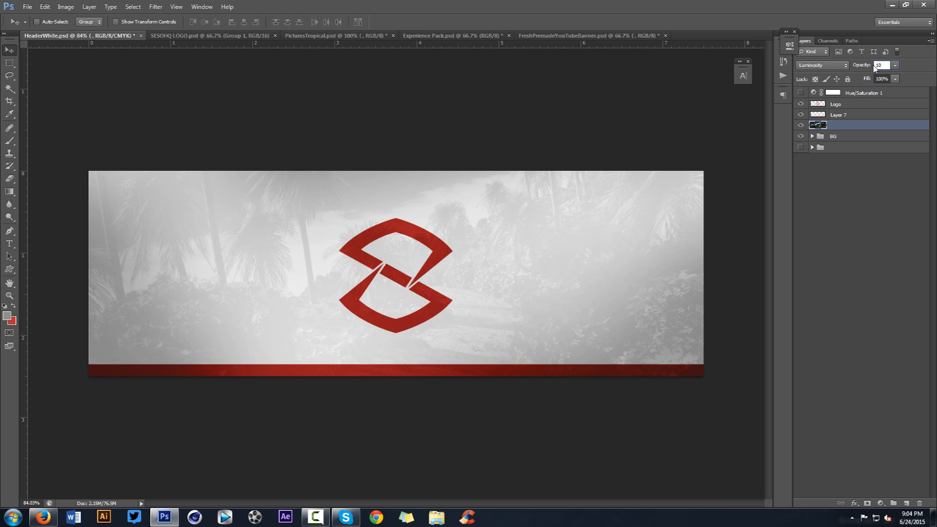
left_click(837, 103)
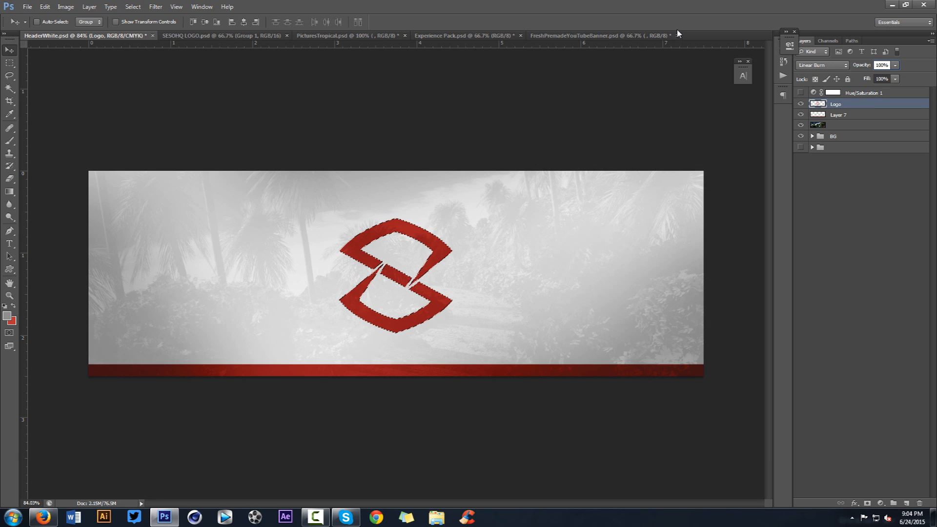
Blend texture Layer 8 in Overlay at 47% and toggle its visibility to compare the grunge effect
left_click(800, 104)
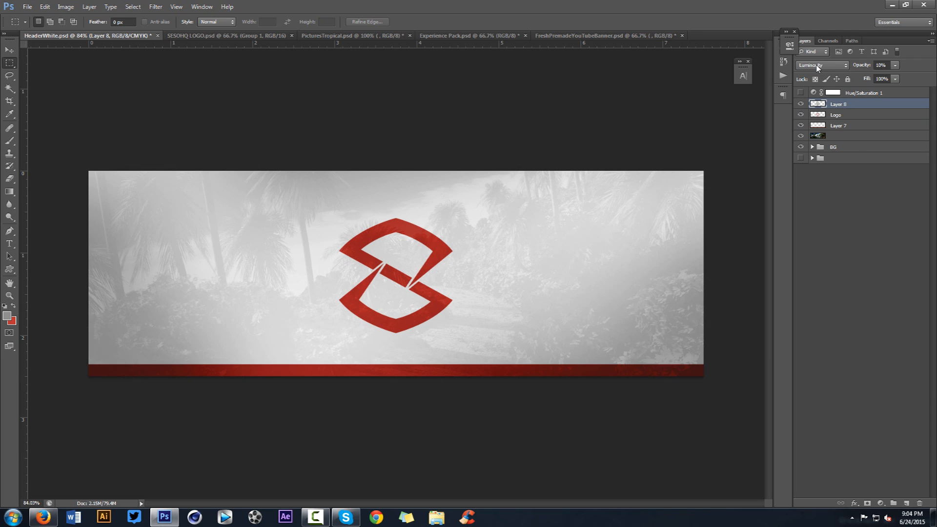
left_click(822, 65)
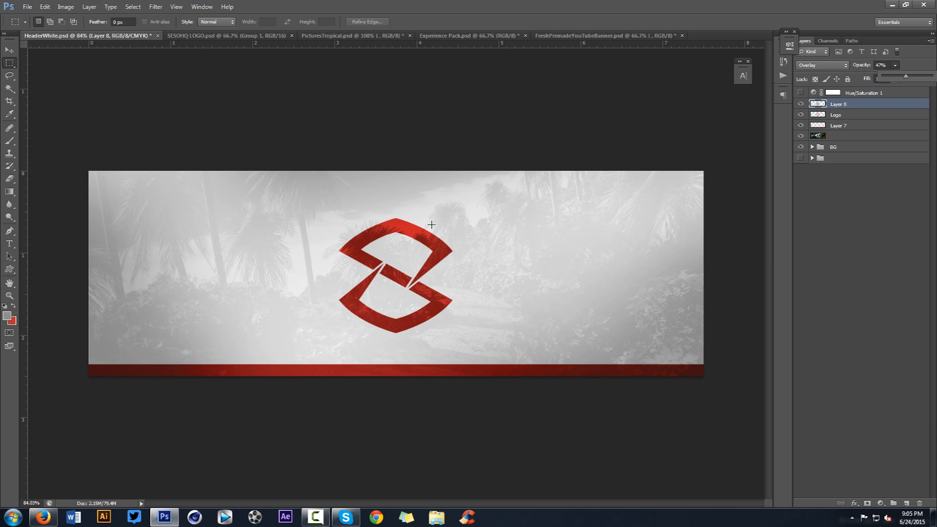
mouse_move(434, 217)
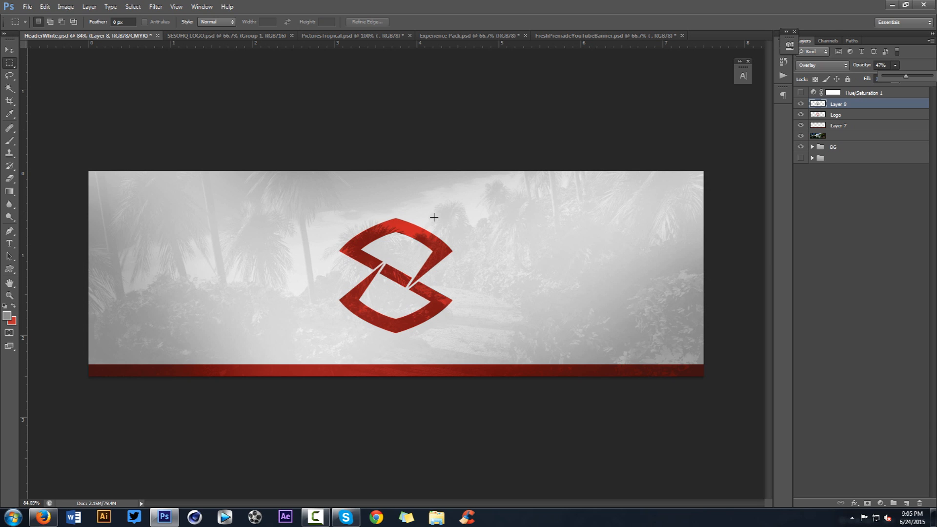
mouse_move(409, 221)
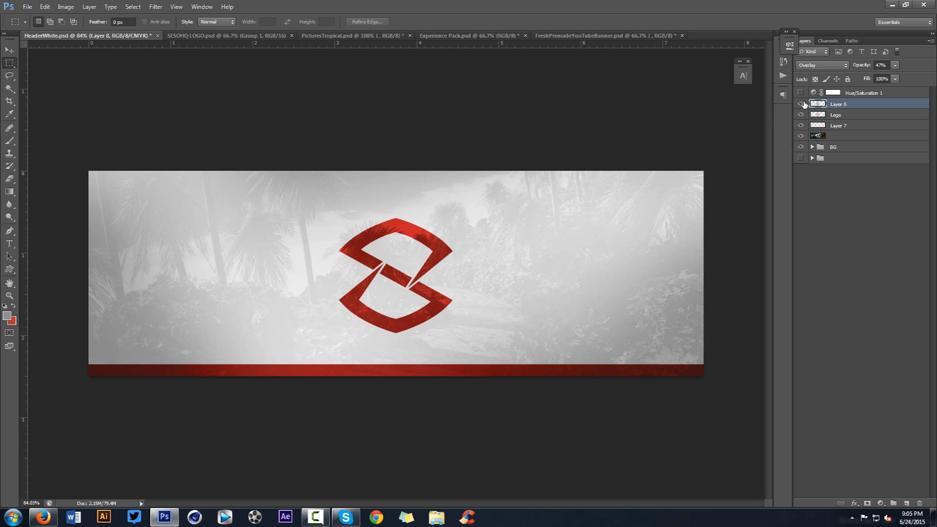
left_click(800, 103)
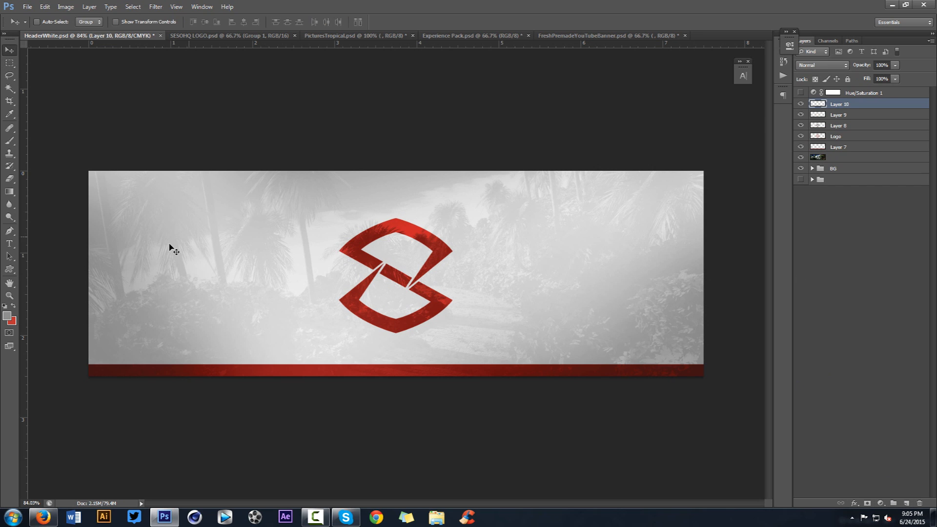
Set the foreground painting colour to white (#ffffff) for the brush
left_click(8, 317)
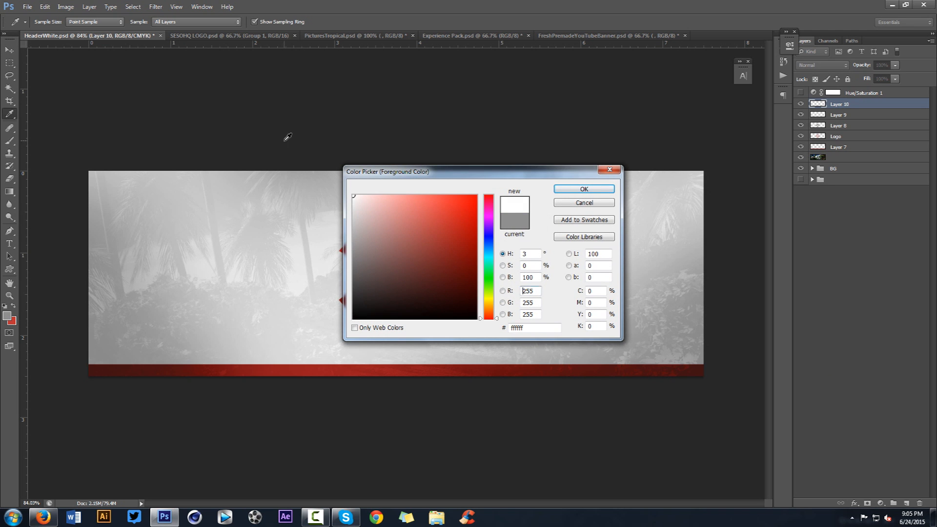
left_click(583, 189)
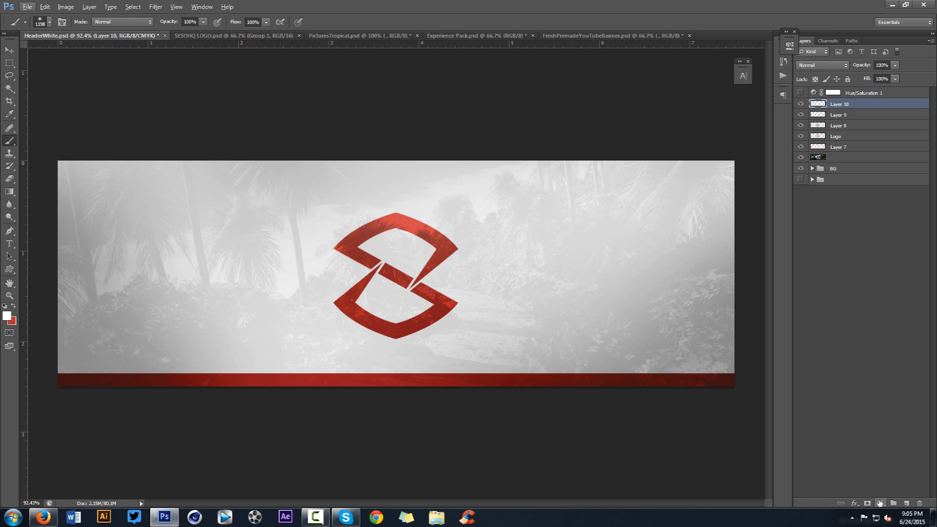
Add a Brightness/Contrast adjustment with brightness -50 and contrast 75 over the header
left_click(880, 501)
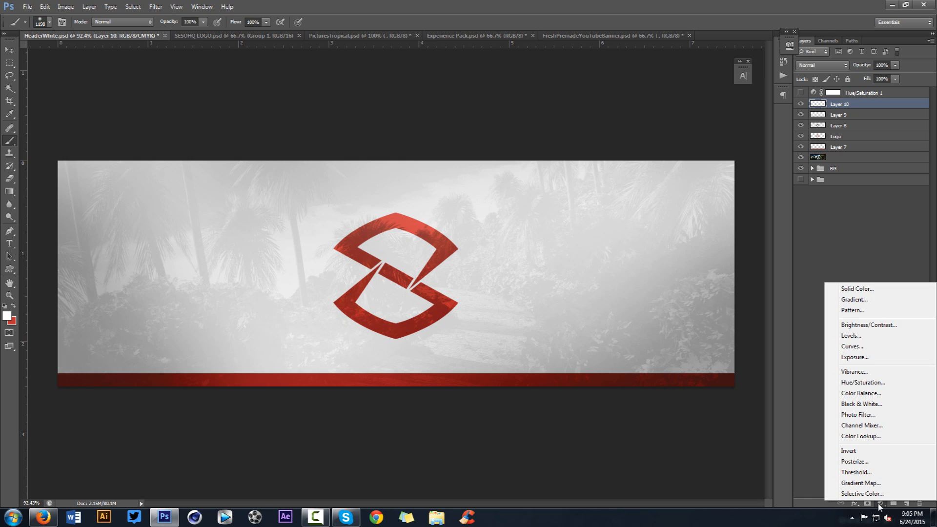
mouse_move(839, 406)
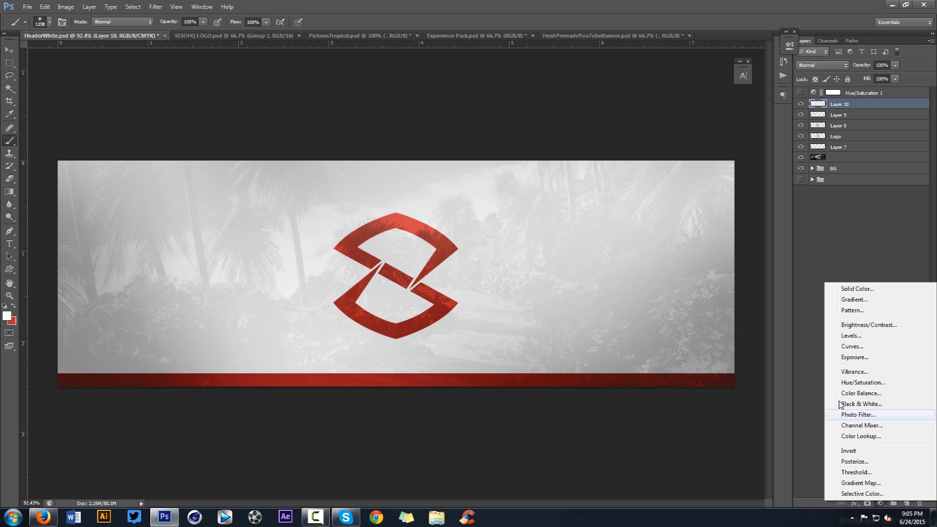
left_click(868, 325)
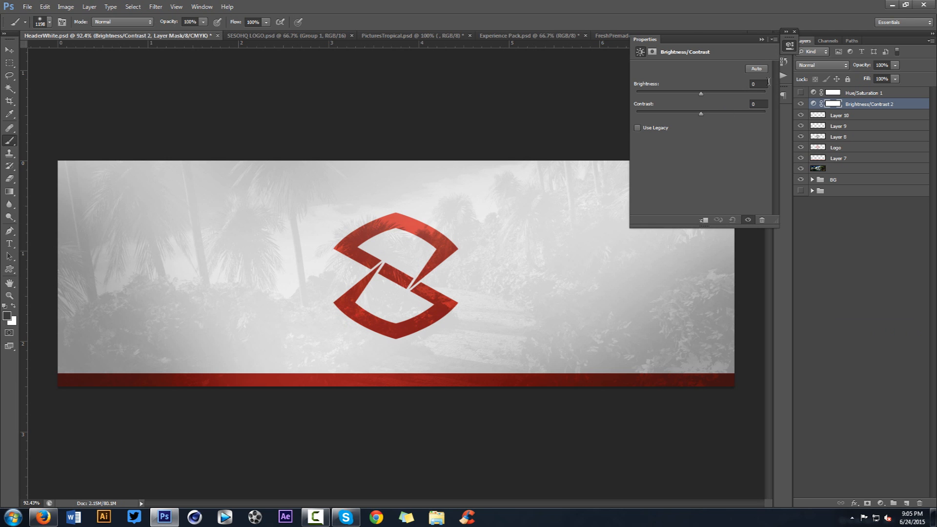
left_click_drag(700, 94, 669, 94)
type("-50")
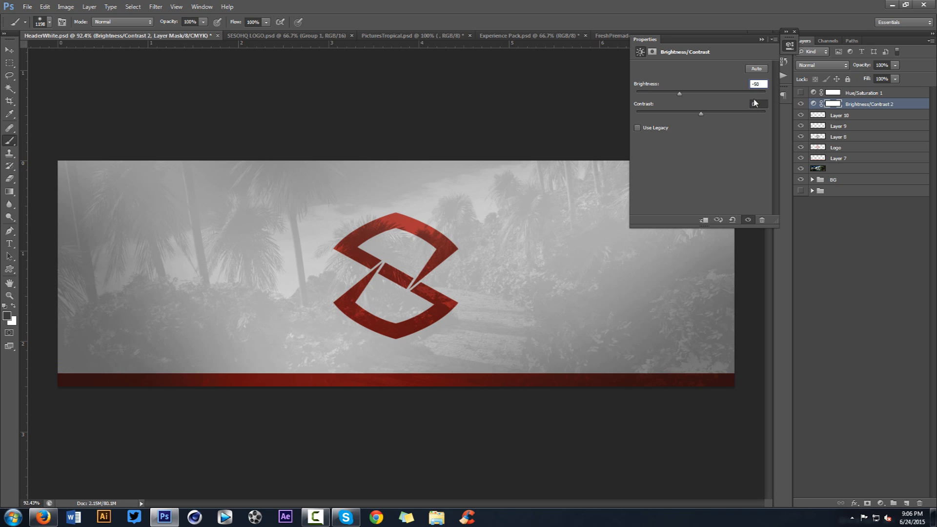
left_click_drag(698, 113, 741, 113)
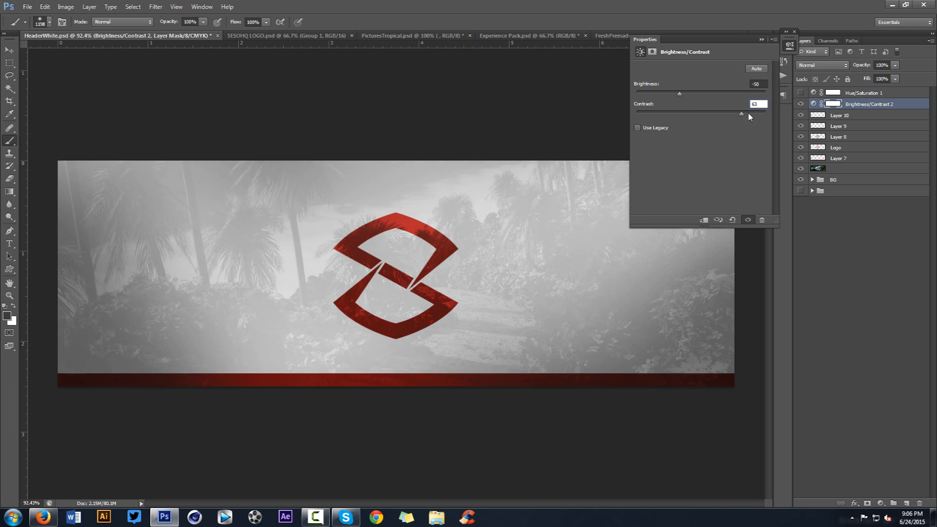
left_click_drag(740, 111, 749, 111)
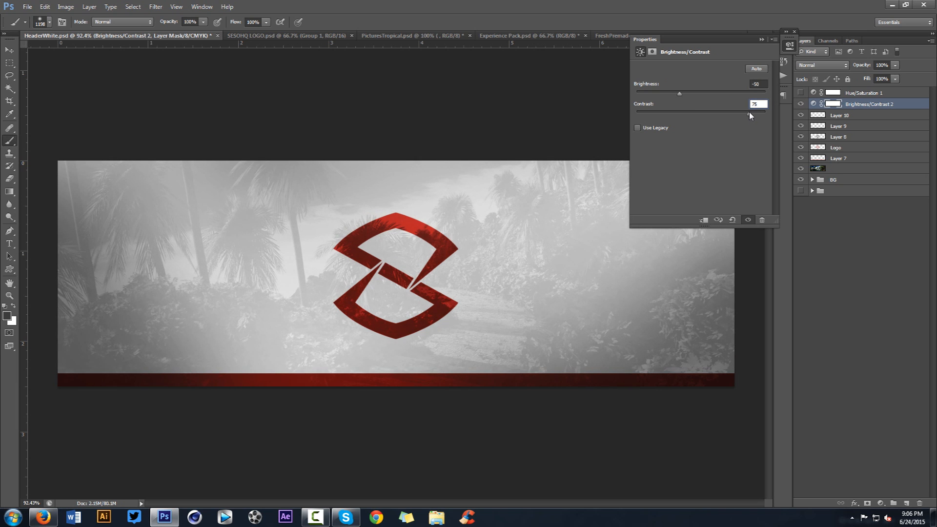
left_click_drag(747, 111, 747, 111)
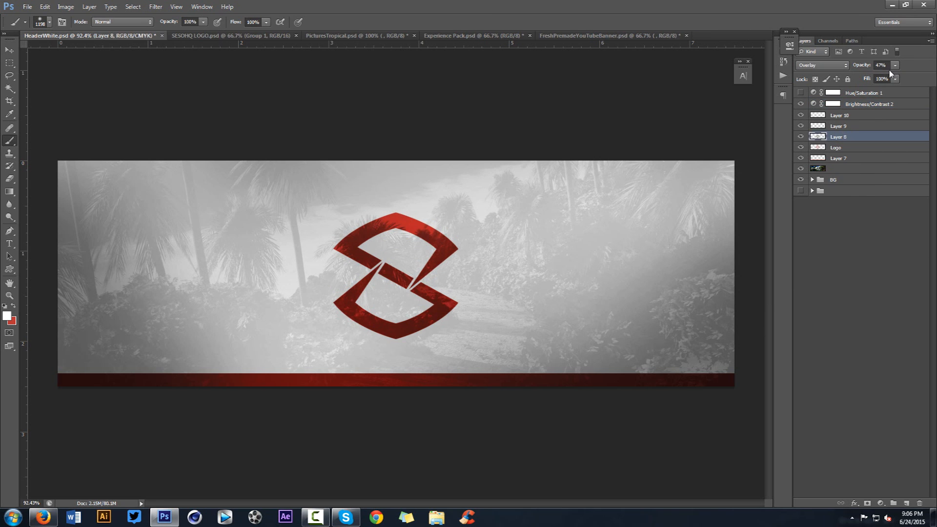
Adjust Layer 8's blend strength before adding the new layer above the adjustment
left_click_drag(890, 65, 886, 78)
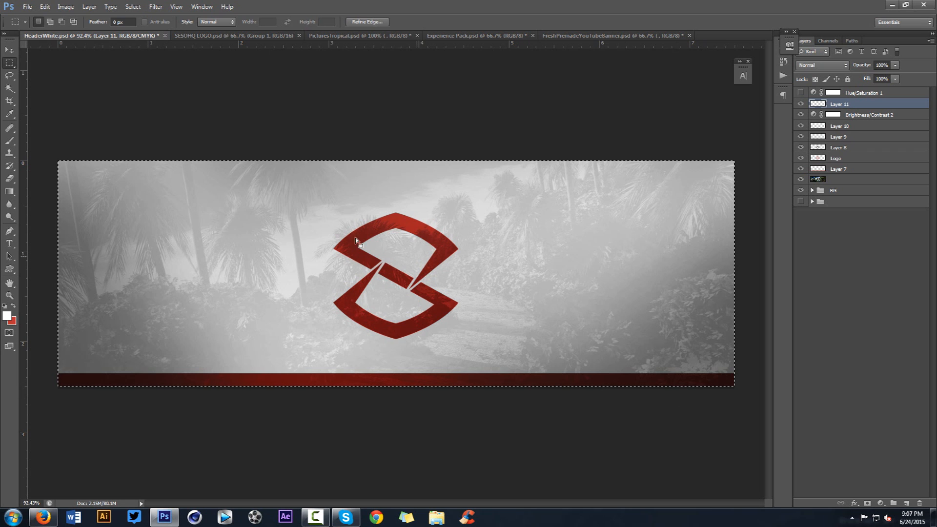
Turn the full selection into a border and paint it white on Layer 11
left_click(133, 6)
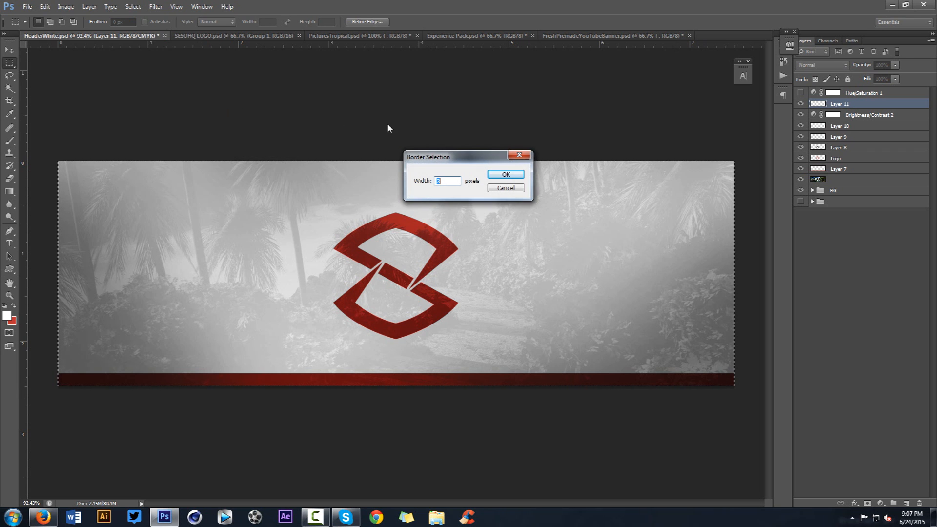
left_click(505, 173)
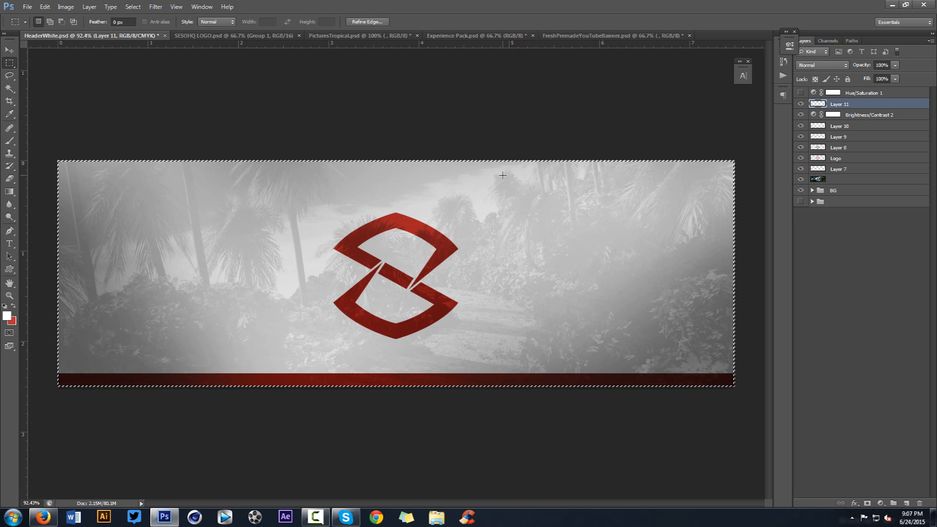
left_click(8, 316)
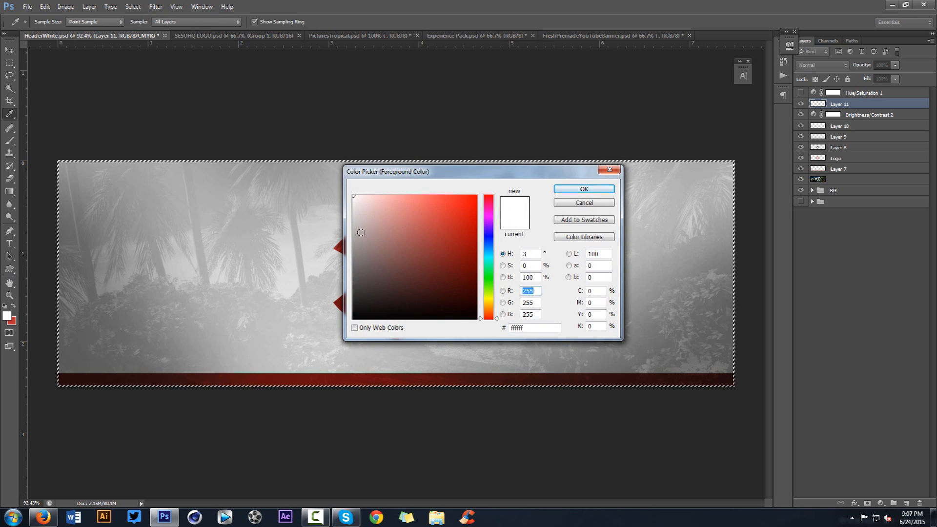
left_click(583, 189)
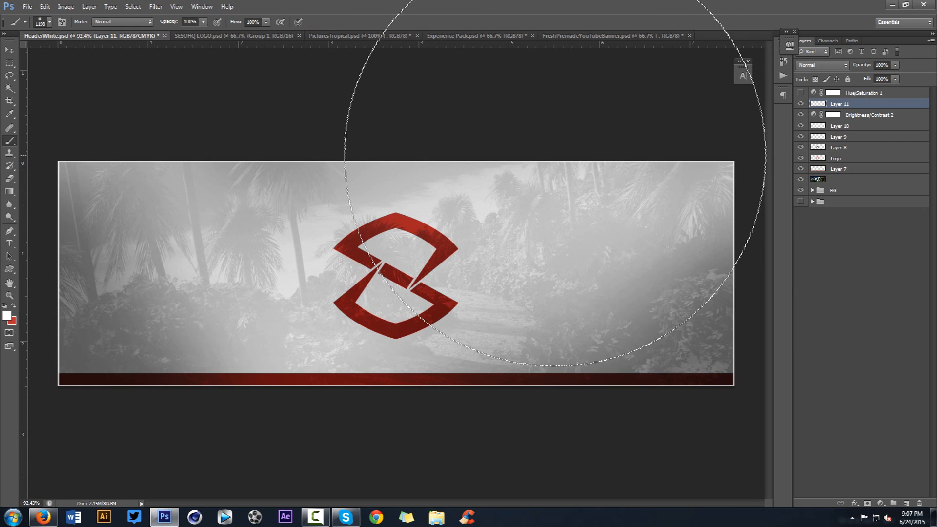
left_click(10, 51)
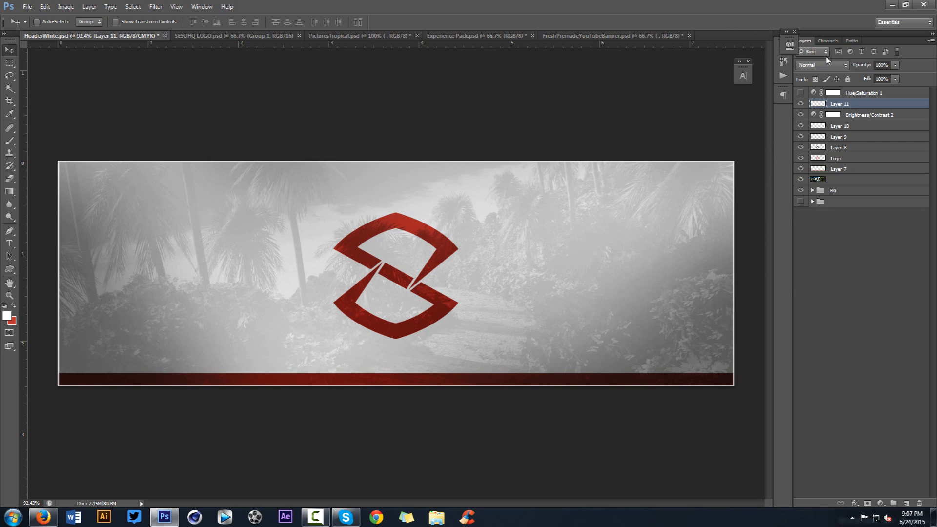
Blend the white border in Overlay at 80% opacity and erase part of it softly
left_click(823, 65)
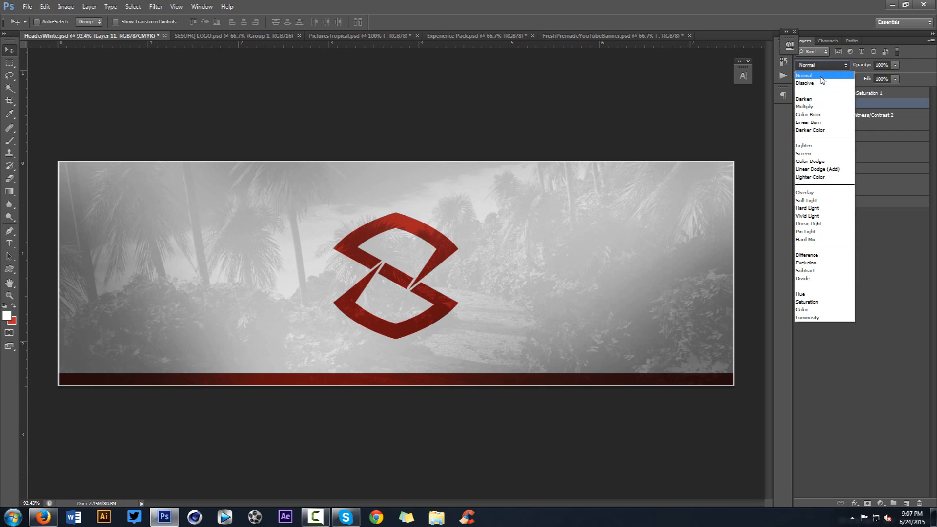
left_click(804, 192)
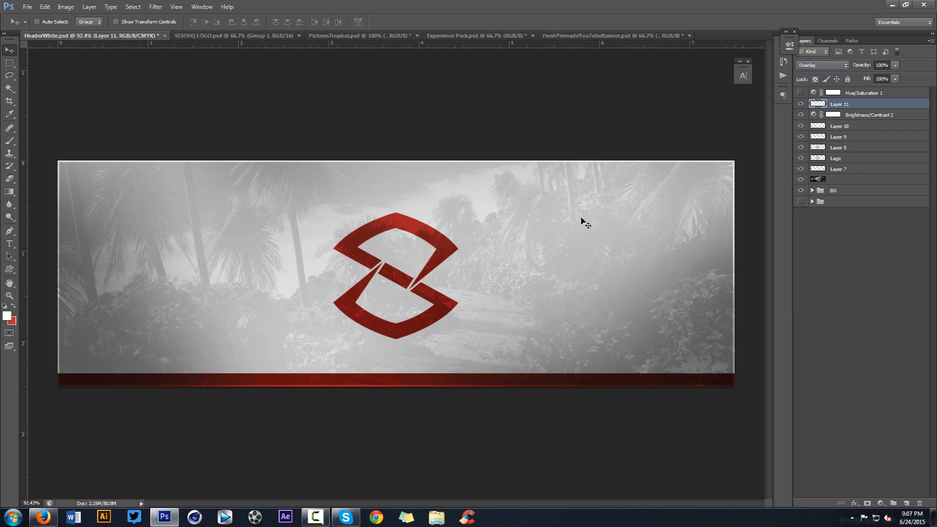
mouse_move(115, 178)
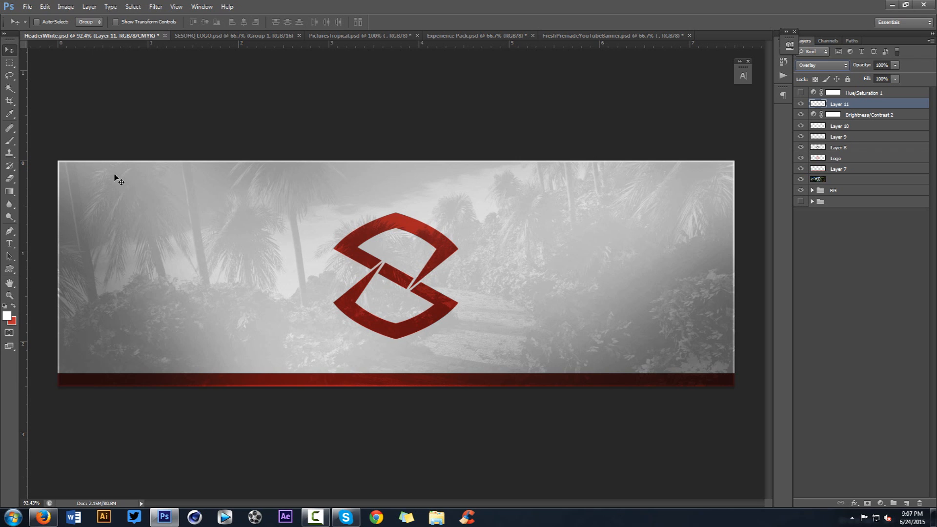
mouse_move(205, 150)
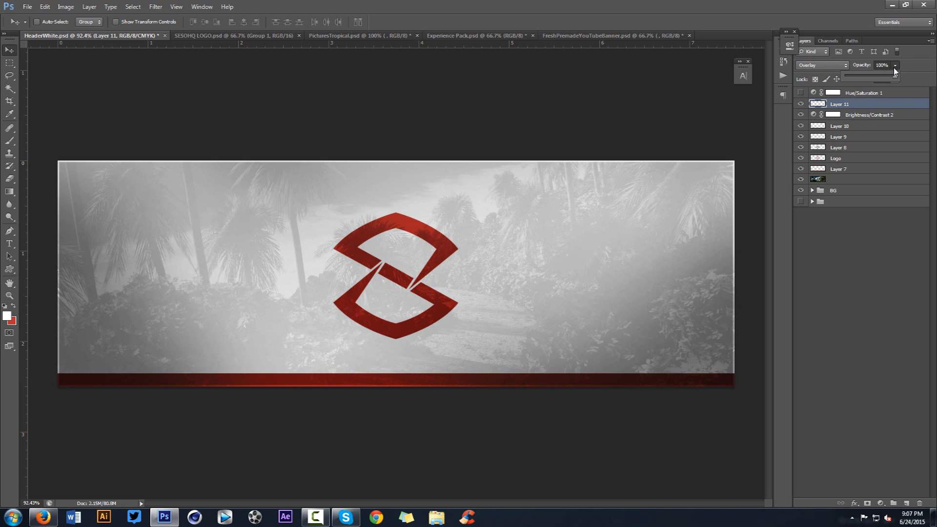
left_click(884, 65)
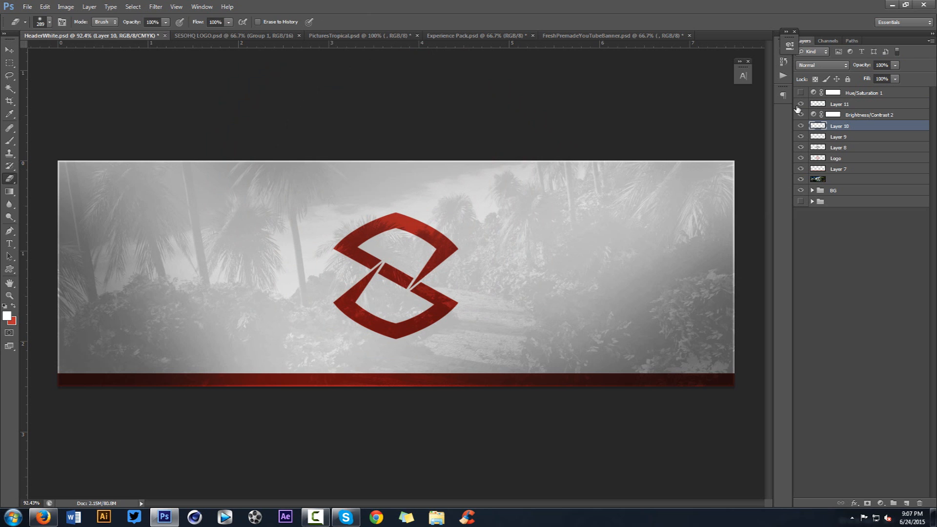
left_click(835, 103)
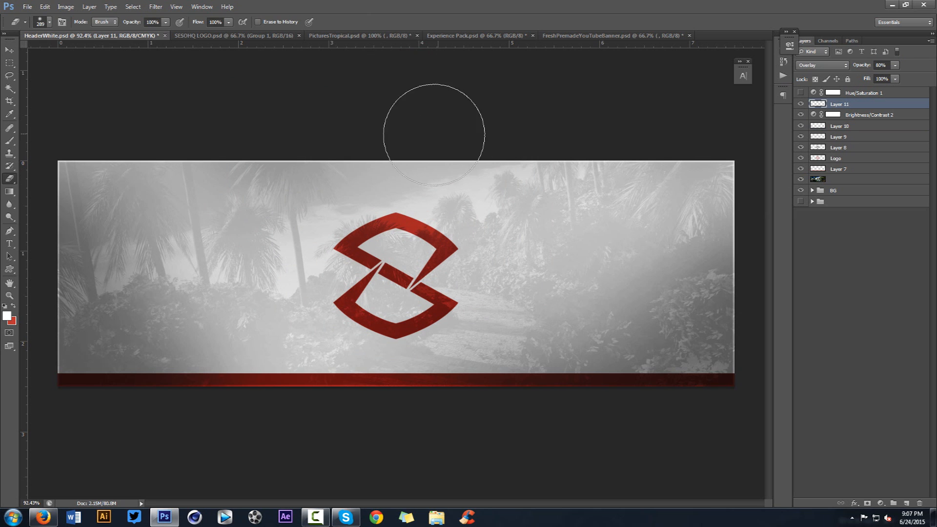
left_click_drag(434, 136, 293, 368)
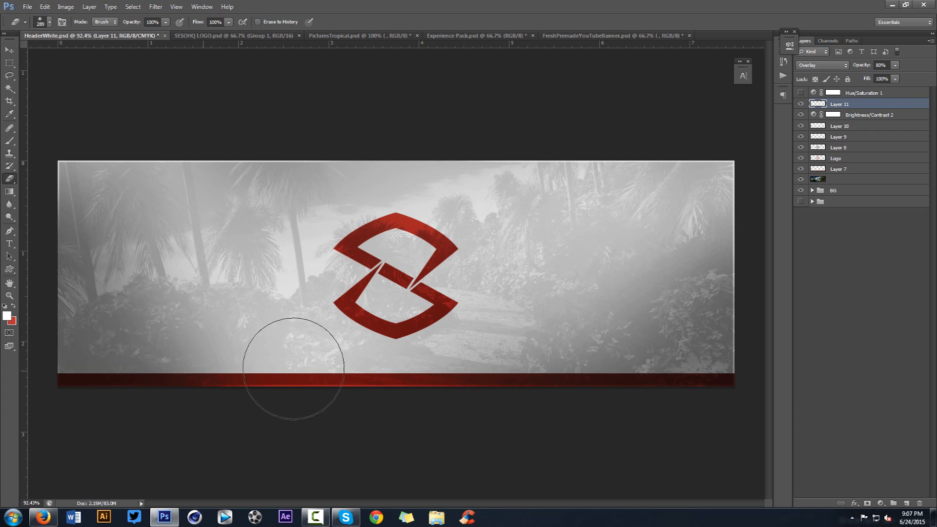
mouse_move(722, 329)
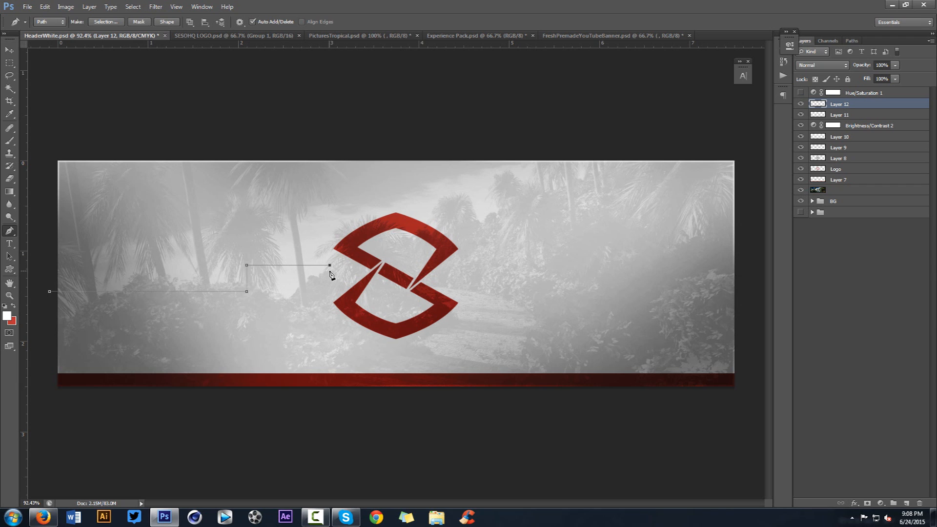
Stroke and delete the stepped pen path, then flip its copy horizontally for the right side
right_click(329, 279)
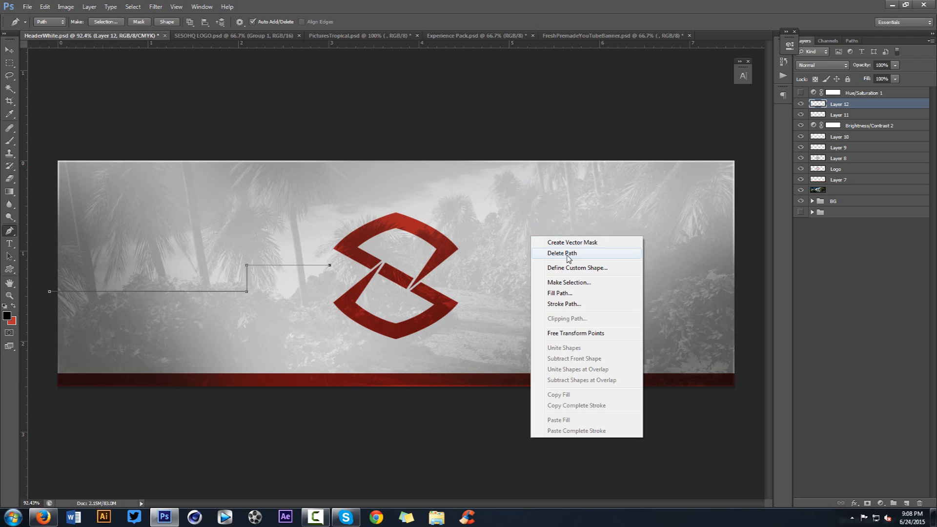
left_click(561, 252)
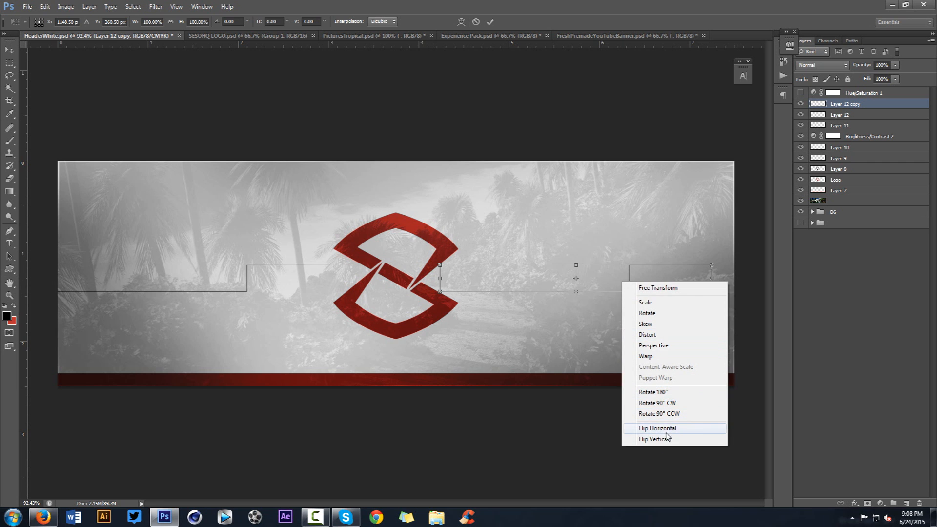
left_click(658, 429)
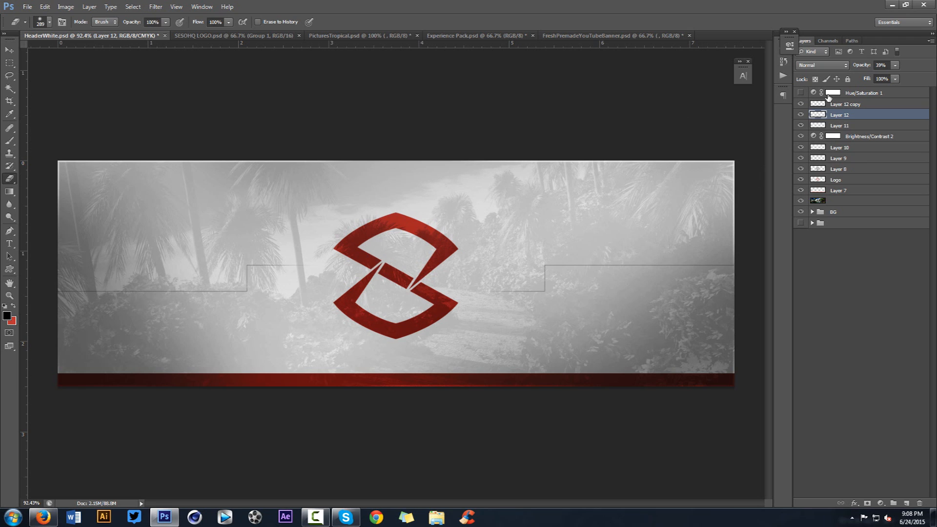
Fill the pen path with red #bb3131 to create the wave shape on Layer 13
double_click(851, 114)
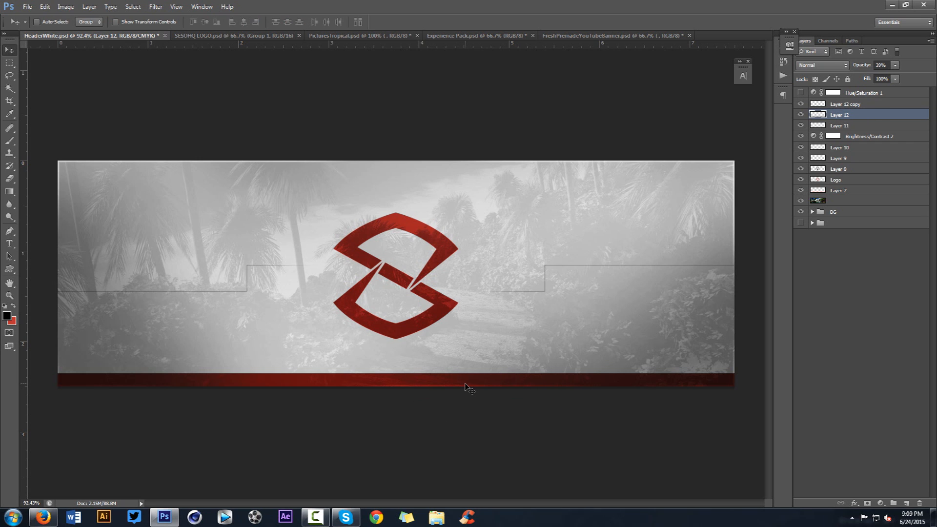
left_click(838, 179)
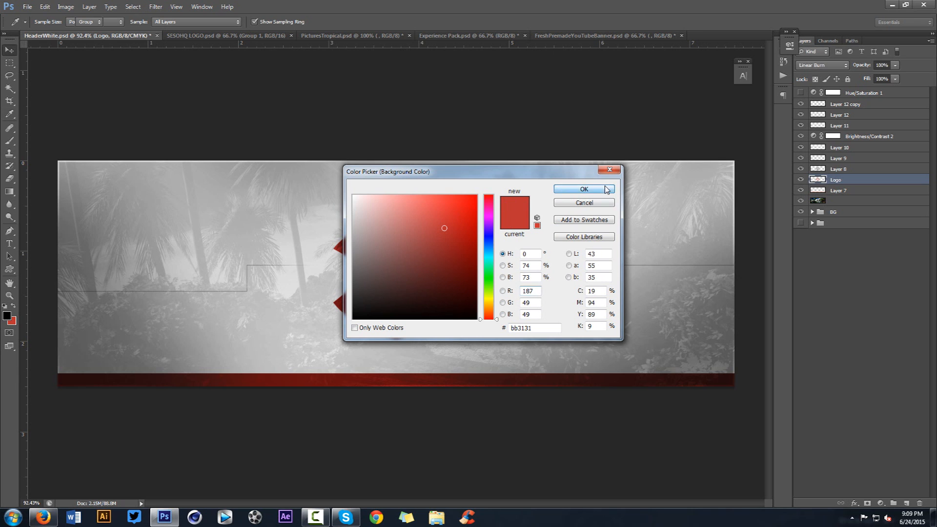
left_click(583, 189)
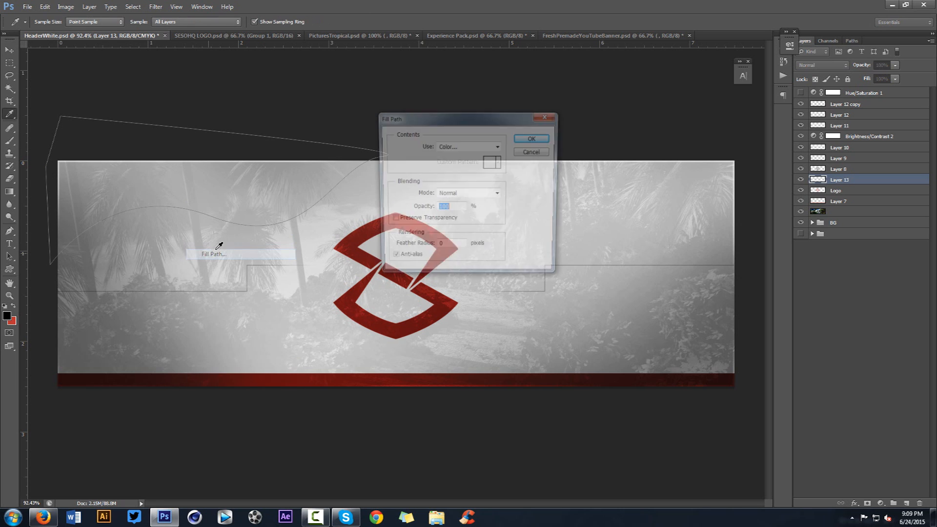
left_click(493, 160)
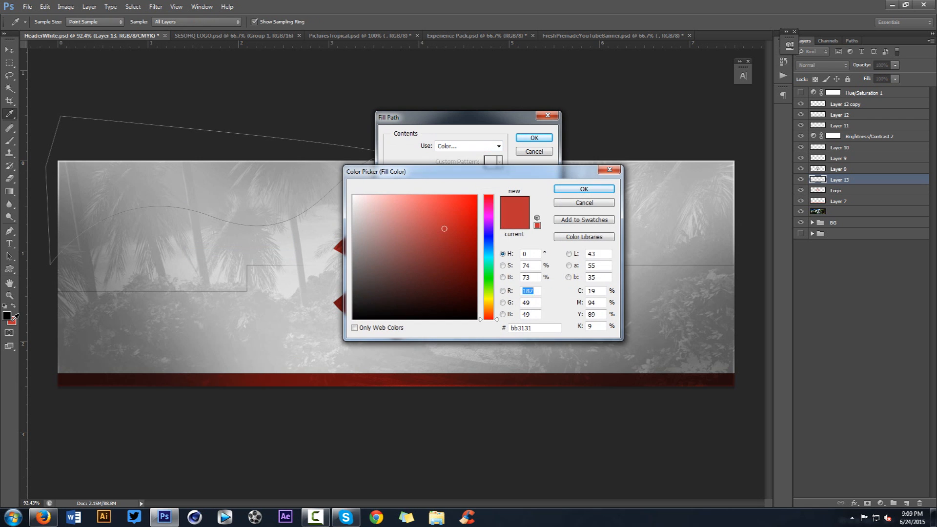
left_click(583, 189)
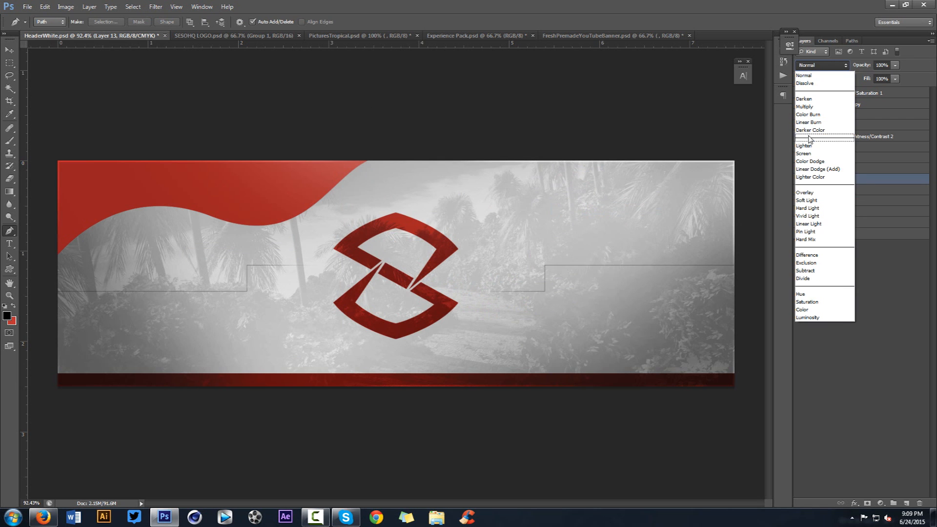
Blend the red wave shape in Linear Burn and shift it slightly up into place
left_click(808, 122)
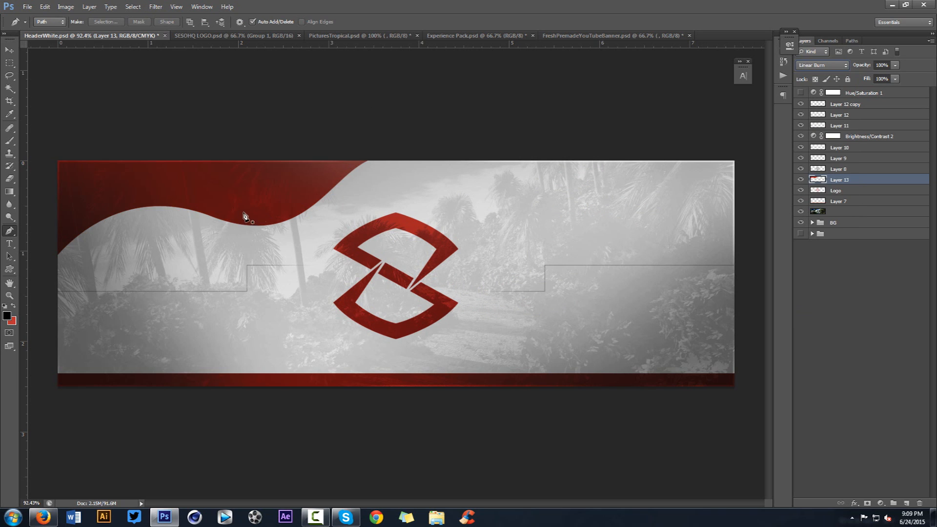
mouse_move(350, 256)
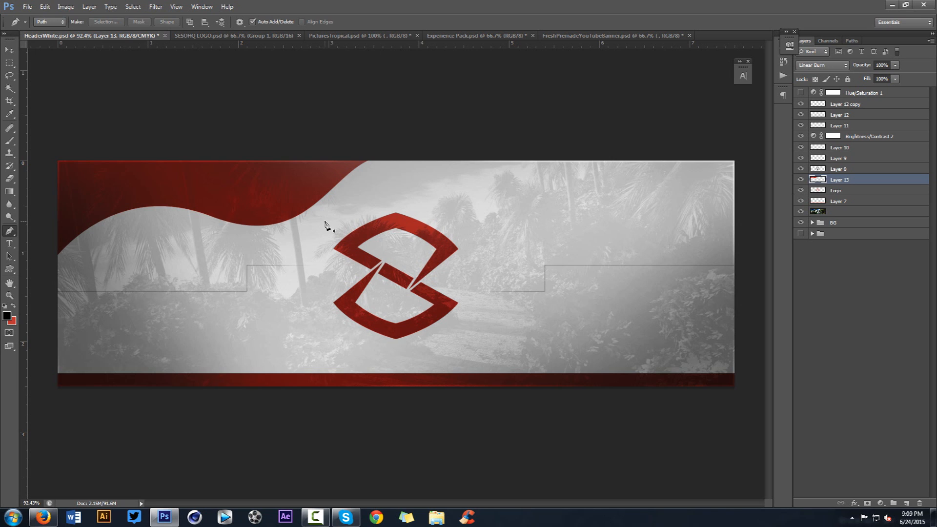
left_click(8, 51)
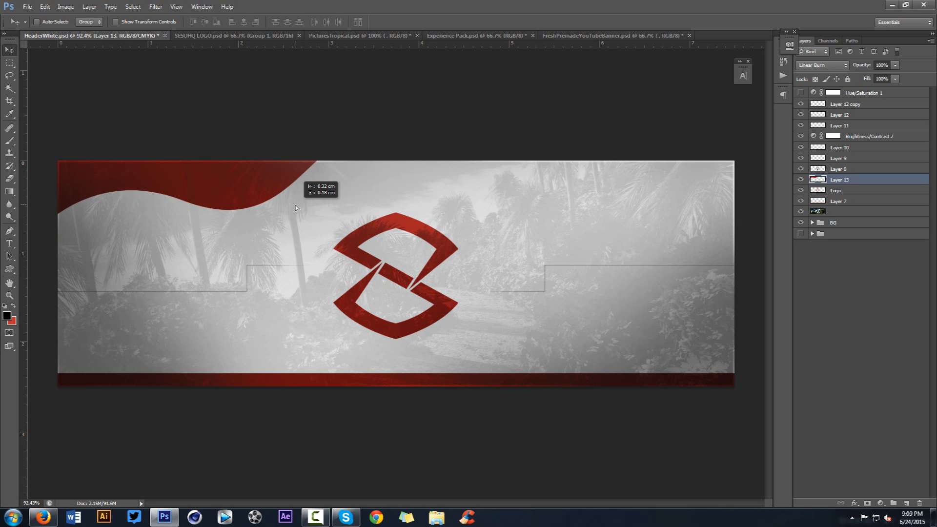
left_click_drag(293, 207, 478, 196)
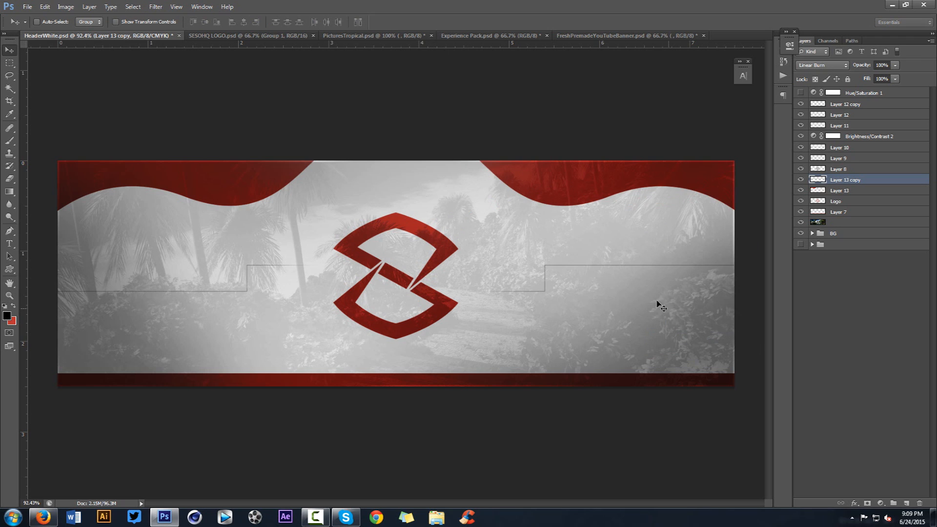
mouse_move(574, 242)
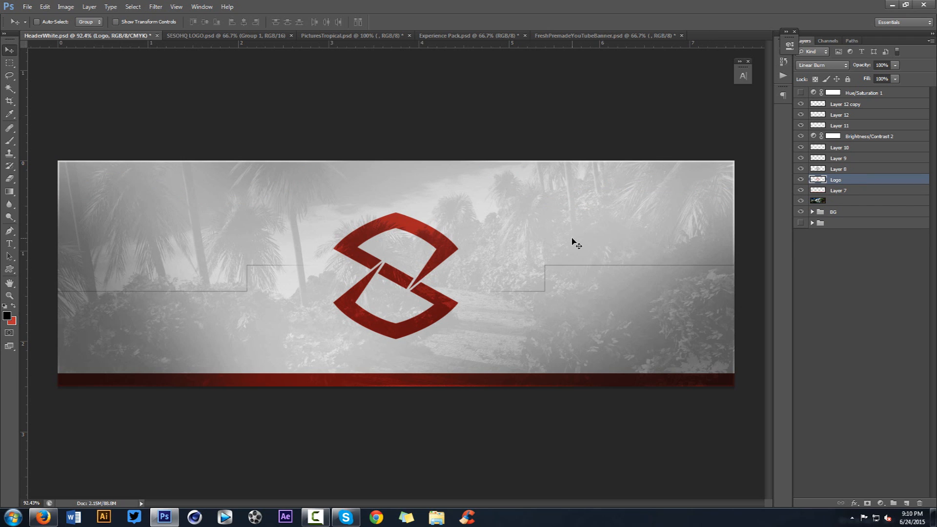
mouse_move(332, 103)
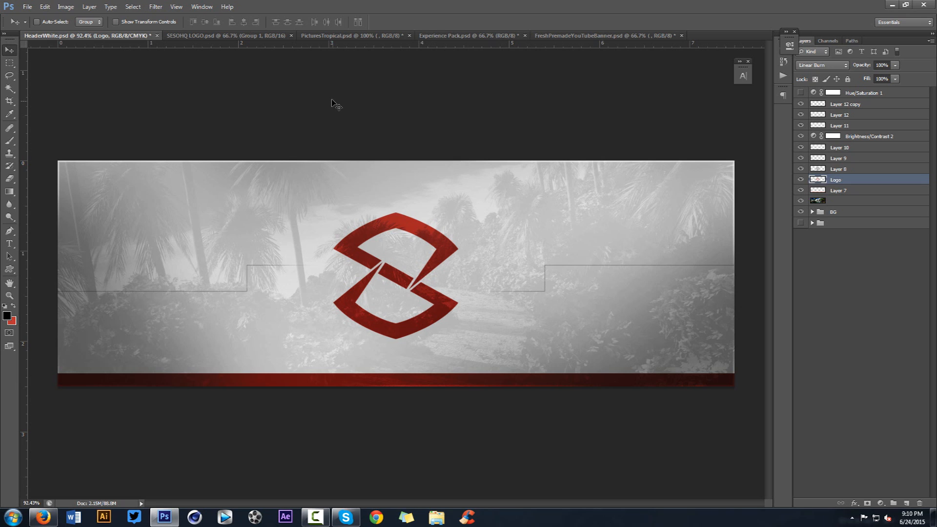
mouse_move(491, 197)
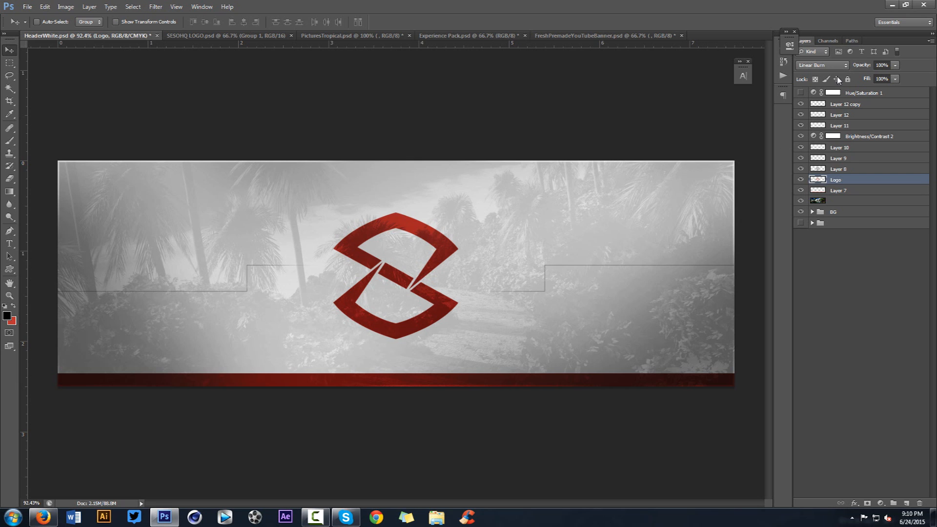
Turn on the Hue/Saturation adjustment over the logo and bottom bar
left_click(870, 93)
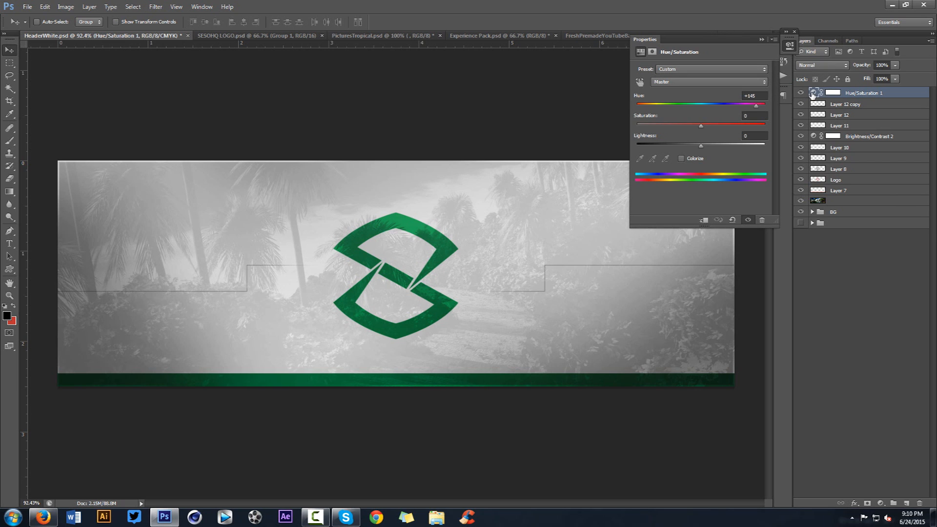
mouse_move(812, 93)
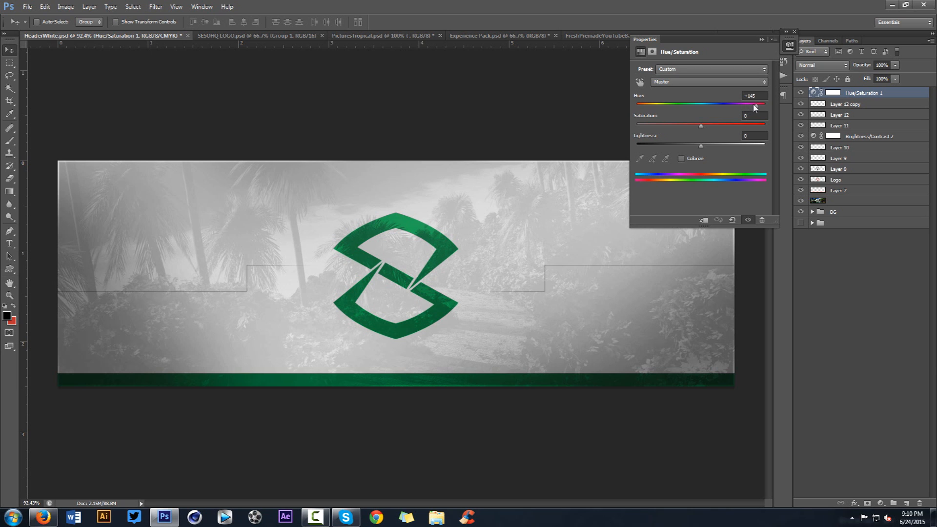
Preview blue and magenta hues, settle the Hue slider on red (+5), and collapse Properties
left_click_drag(752, 103, 669, 104)
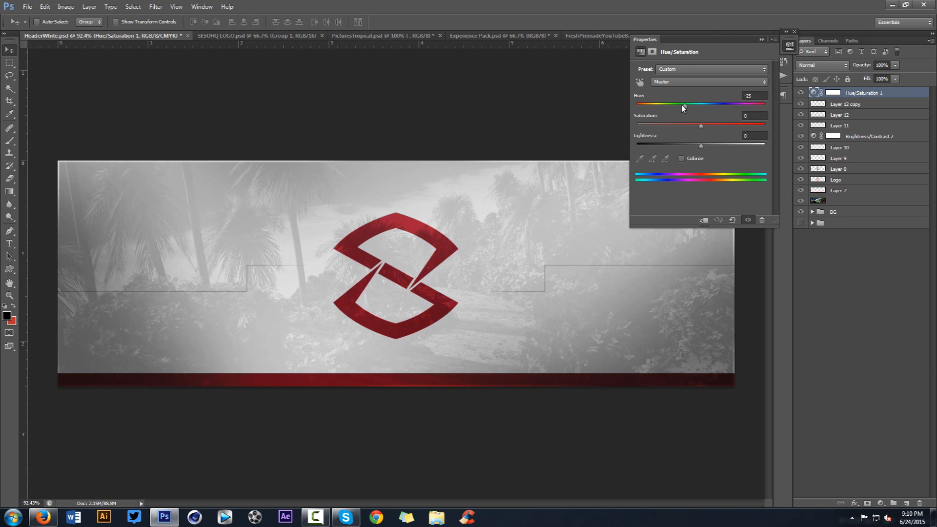
left_click_drag(681, 103, 636, 104)
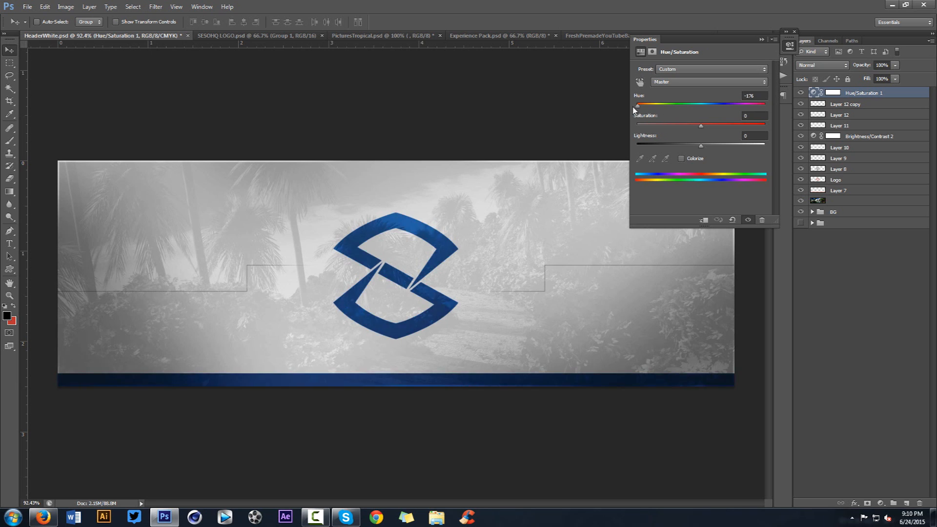
left_click_drag(637, 104, 678, 103)
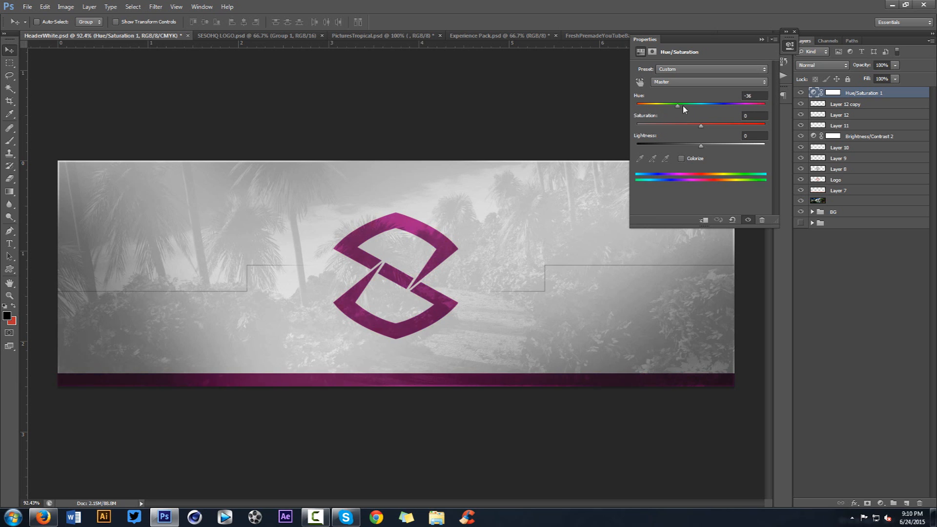
left_click_drag(677, 104, 703, 104)
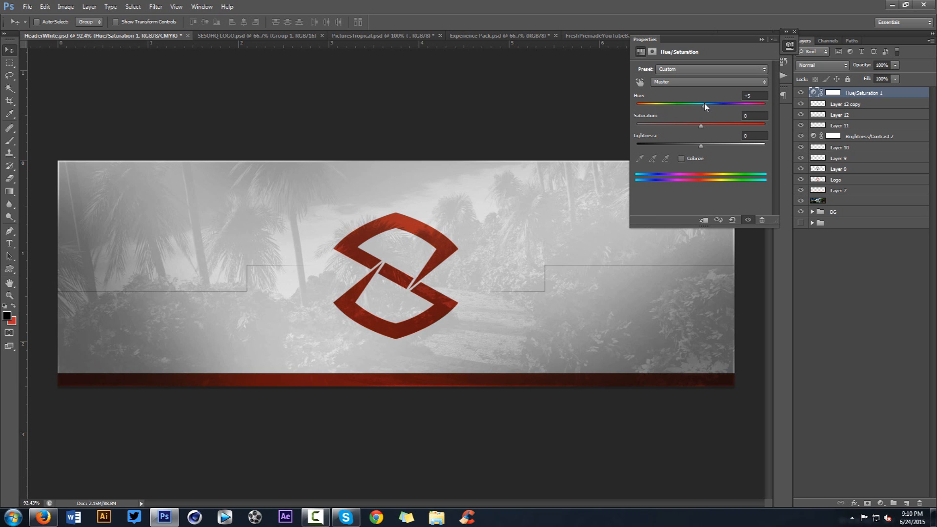
left_click(788, 45)
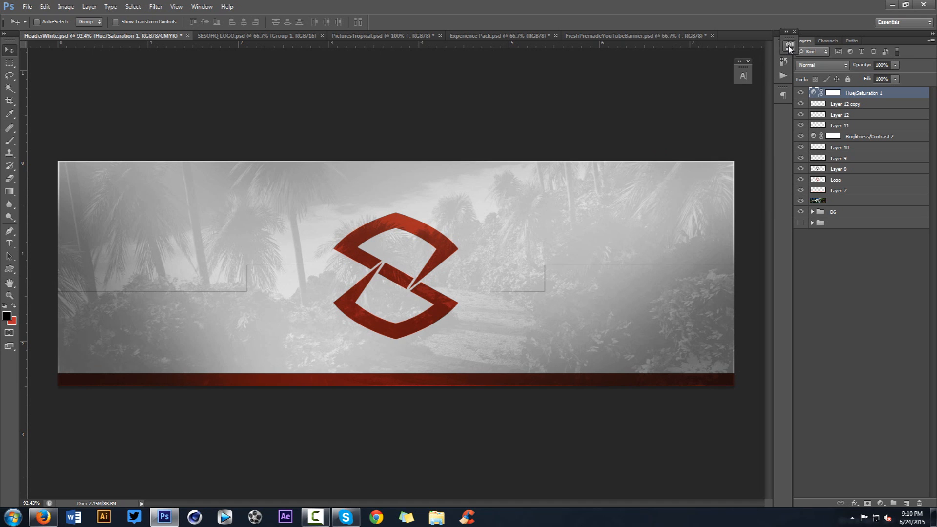
mouse_move(788, 46)
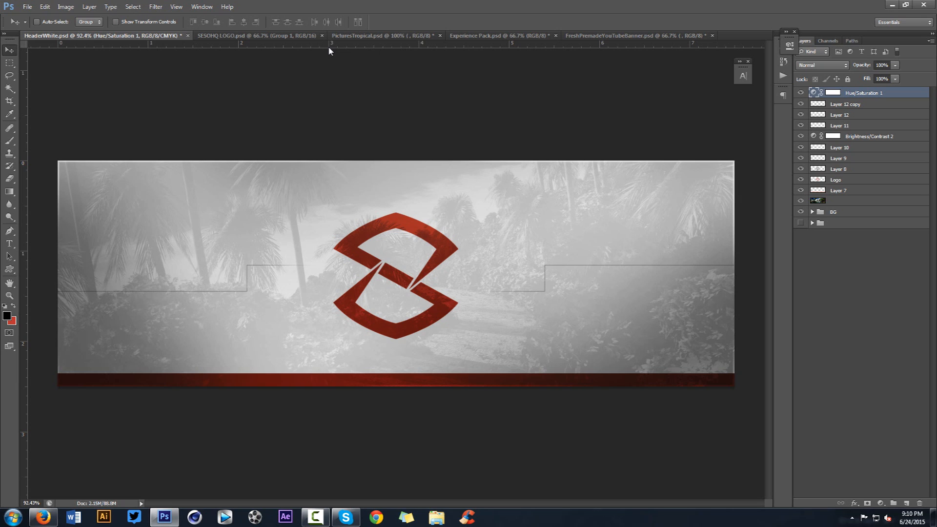
mouse_move(453, 32)
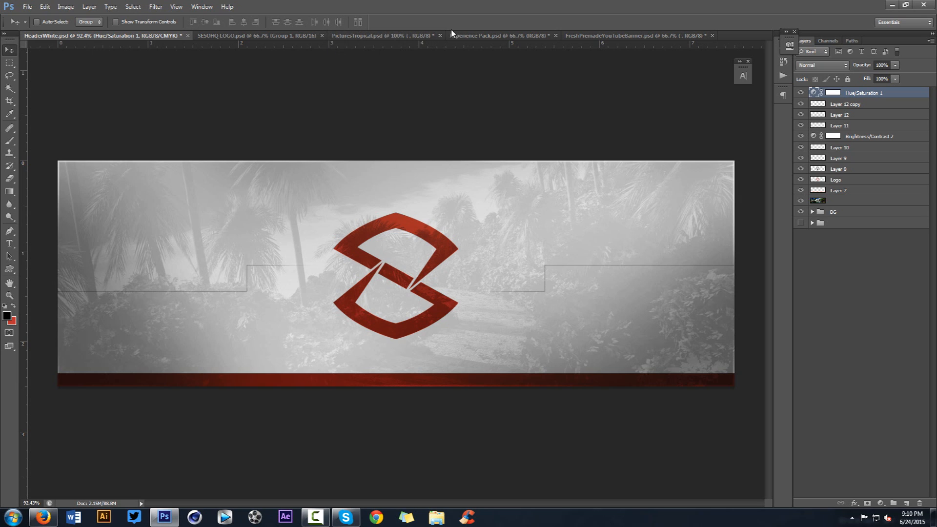
In Experience Pack.psd, show the Shape Stocks group and its streak layer 20, then return to the header
left_click(500, 35)
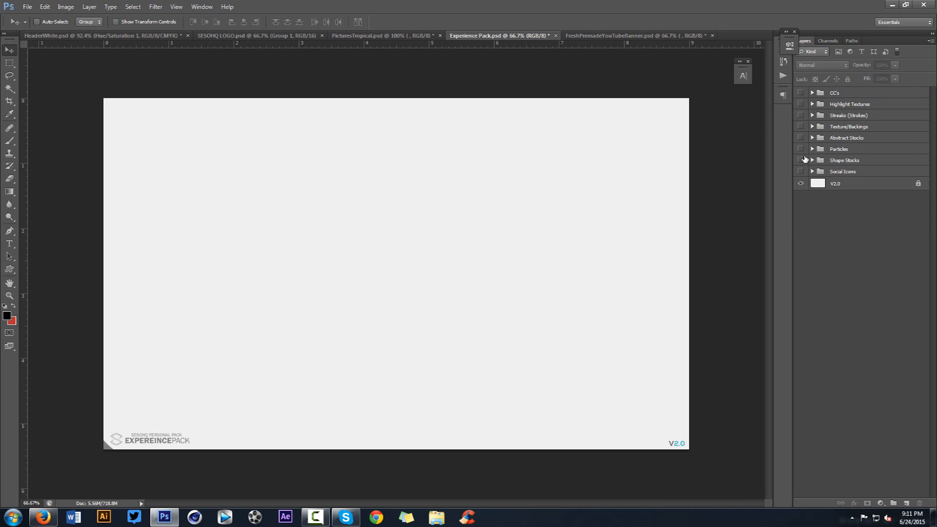
left_click(800, 160)
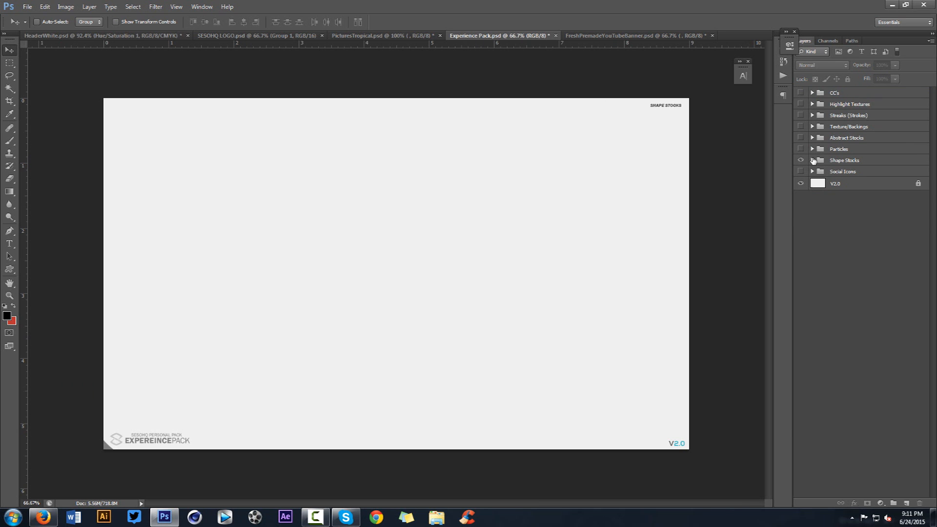
left_click(811, 160)
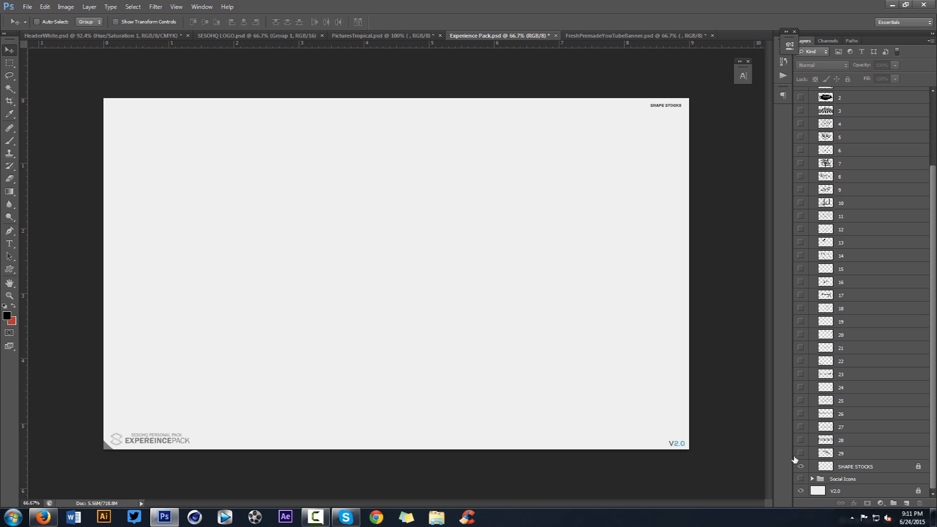
left_click(800, 427)
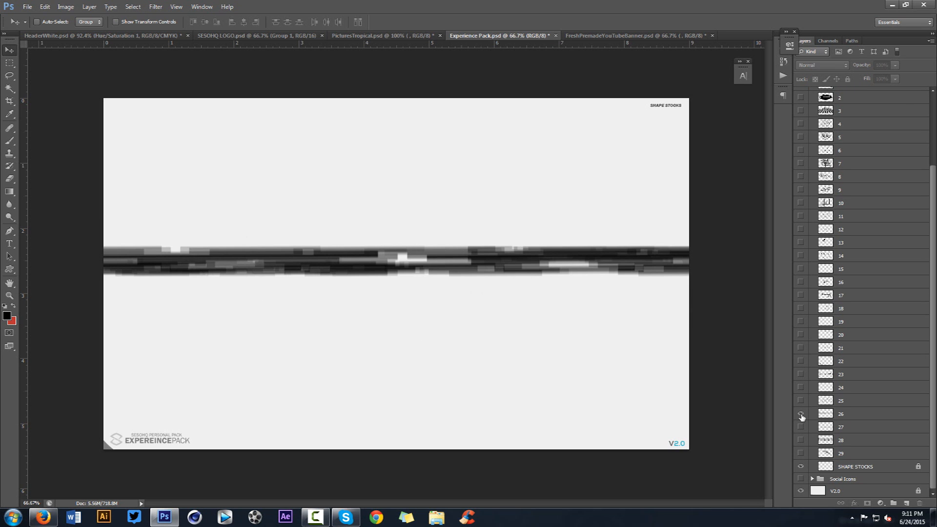
mouse_move(800, 415)
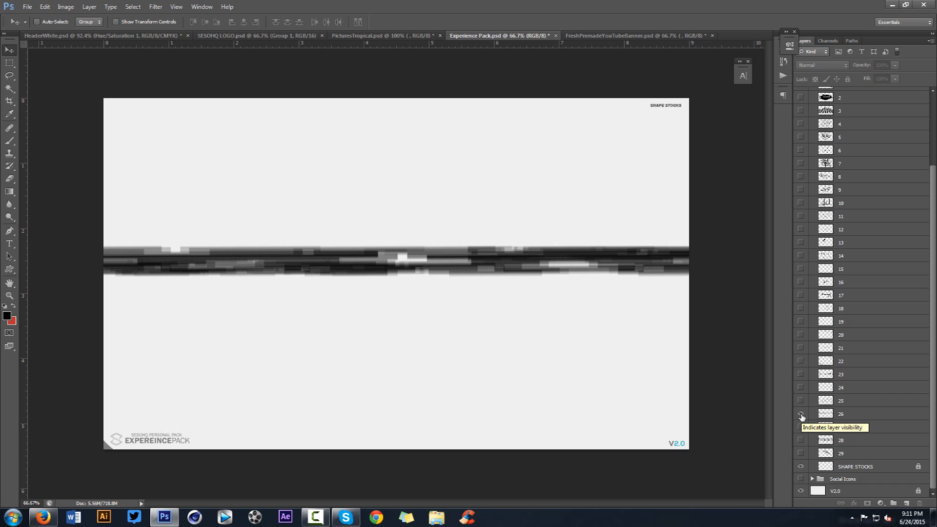
left_click(800, 400)
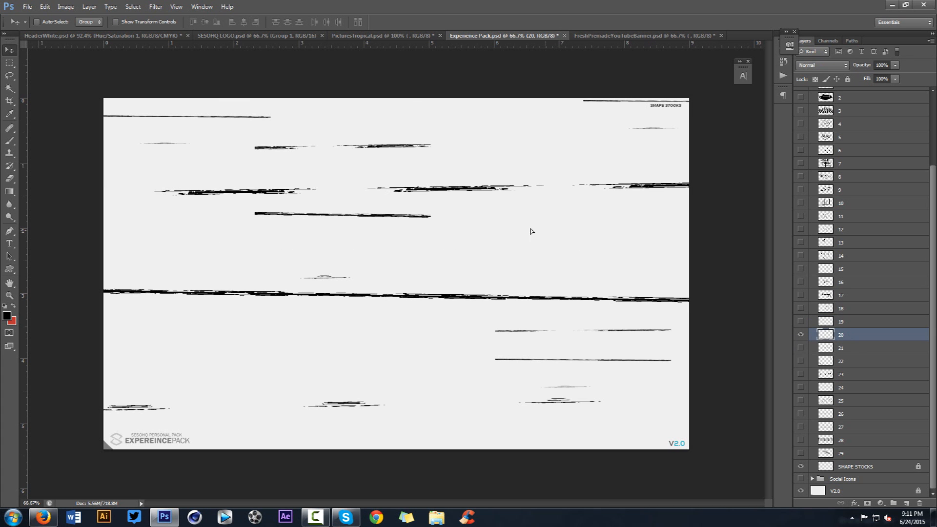
left_click(88, 36)
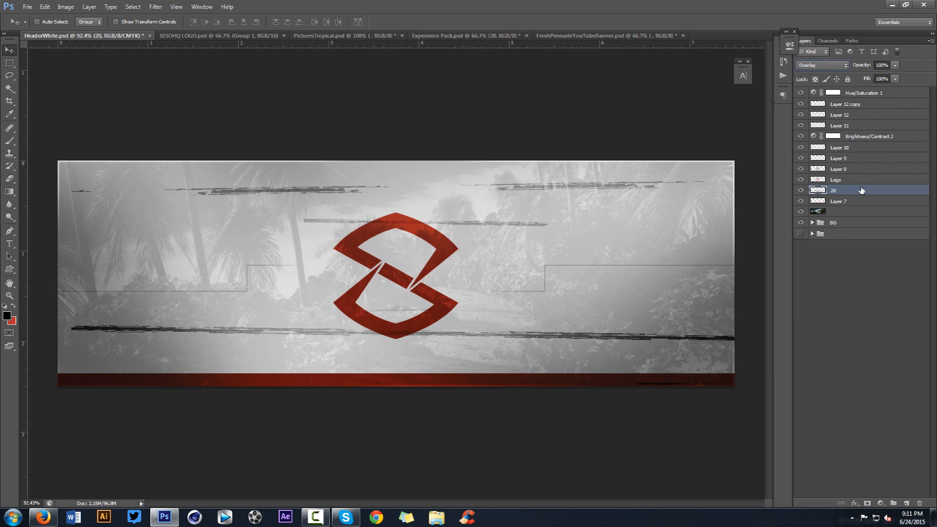
Fade the grunge streaks layer down to about 33% opacity
left_click_drag(884, 64, 869, 65)
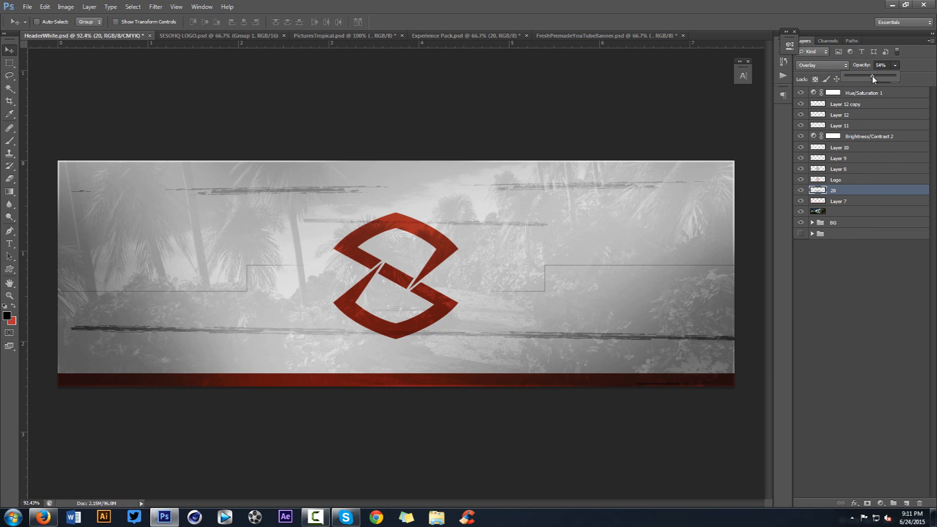
left_click_drag(889, 78, 862, 78)
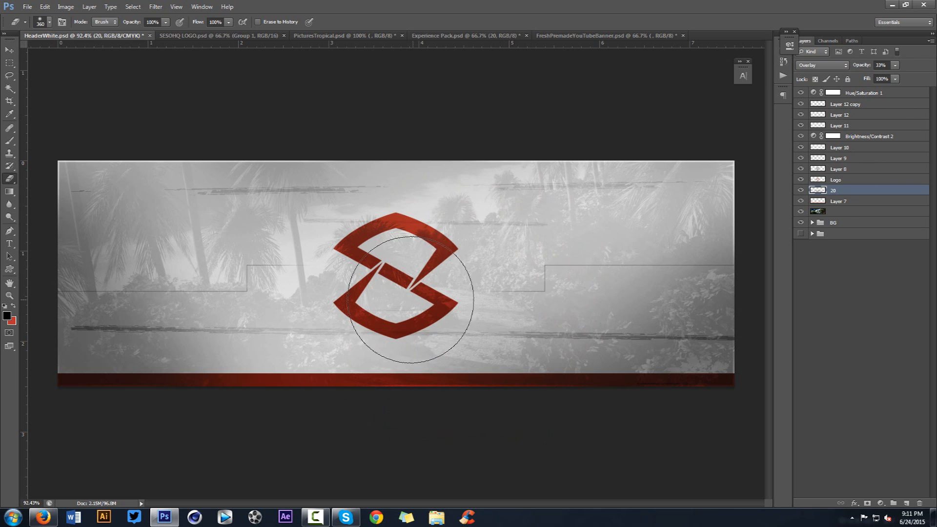
mouse_move(657, 250)
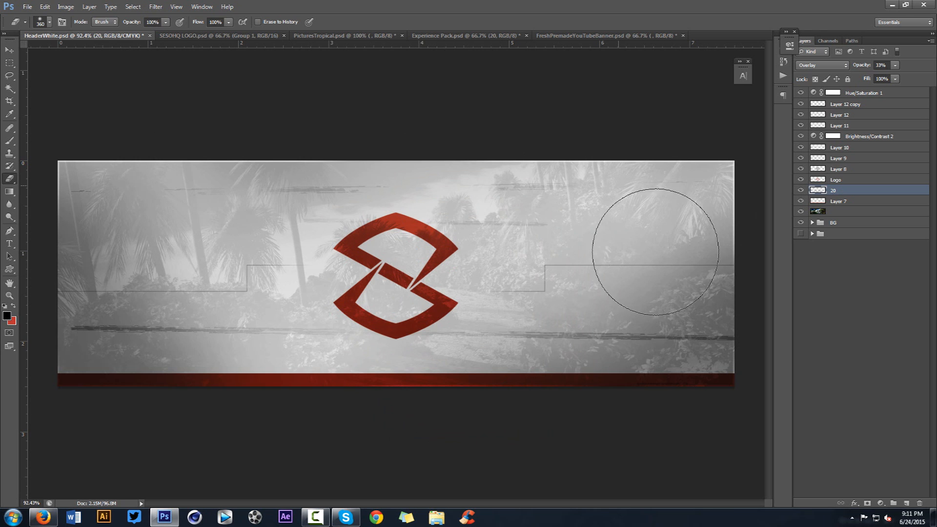